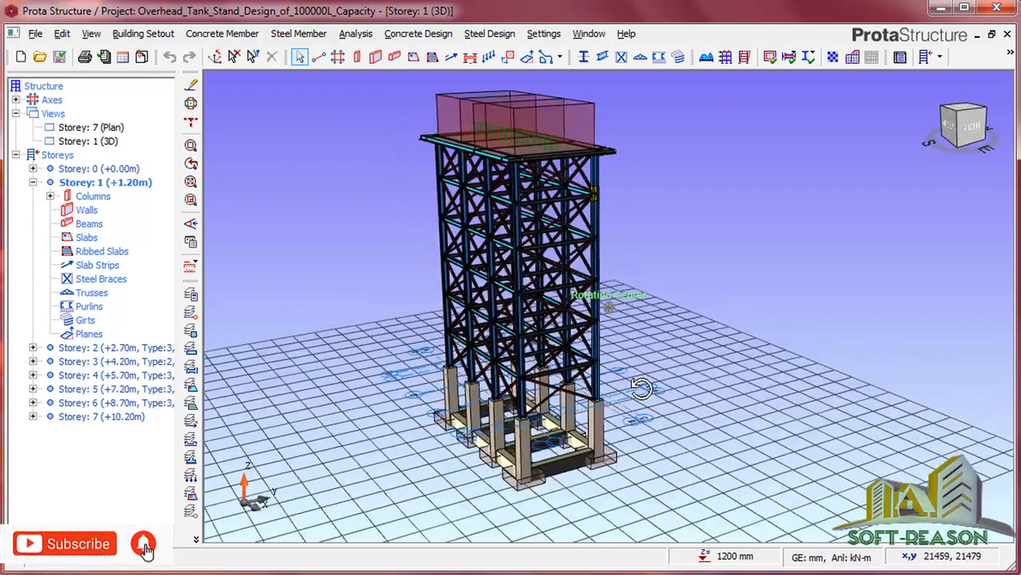
# Orbit the overhead tank stand model round to a front view
pyautogui.moveTo(643, 387); pyautogui.dragTo(693, 387)
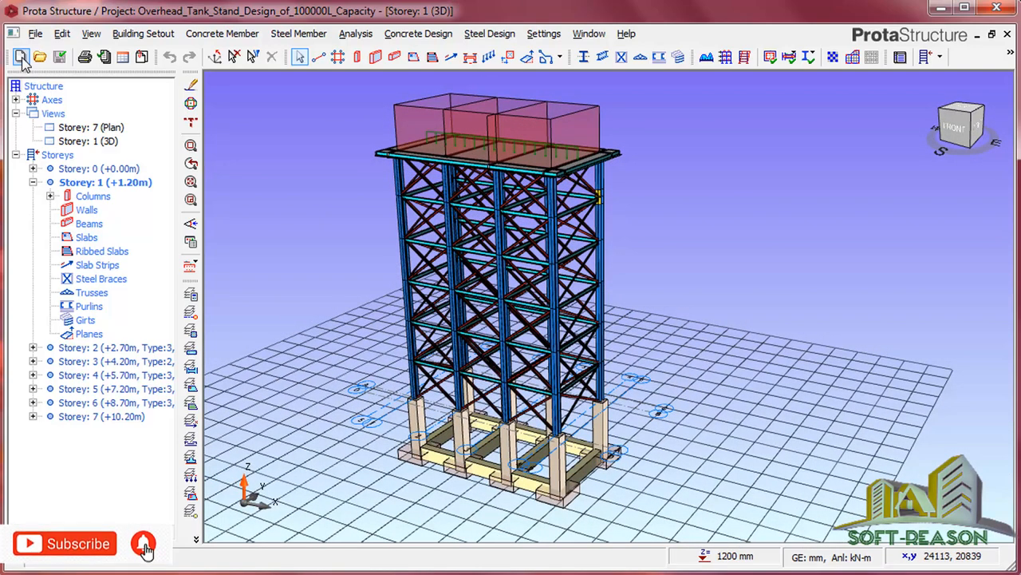
# Create a new project coded Overhead_Tank_Stand_Design_of_100000L_Capacity_2
pyautogui.click(13, 56)
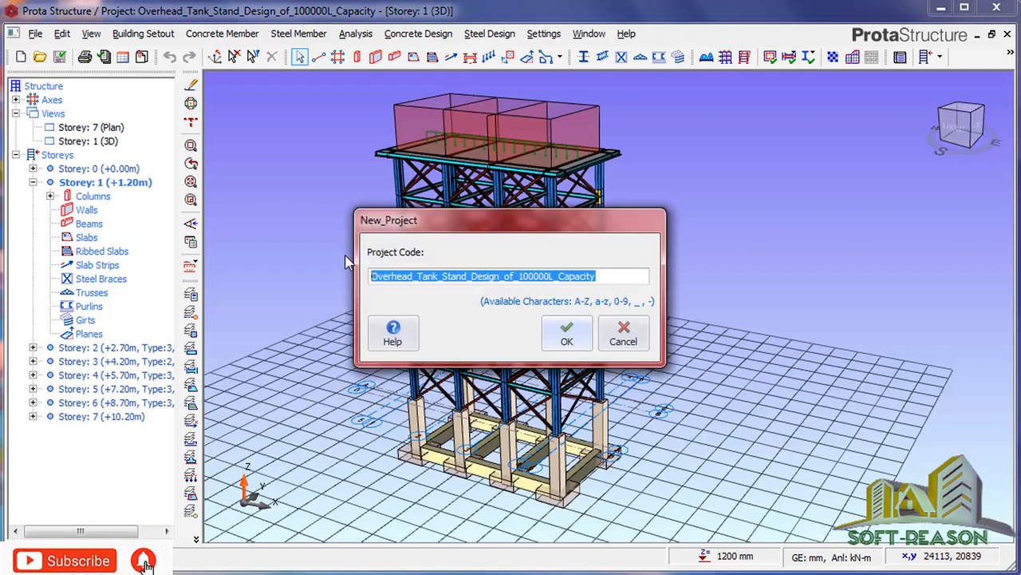
pyautogui.click(378, 276)
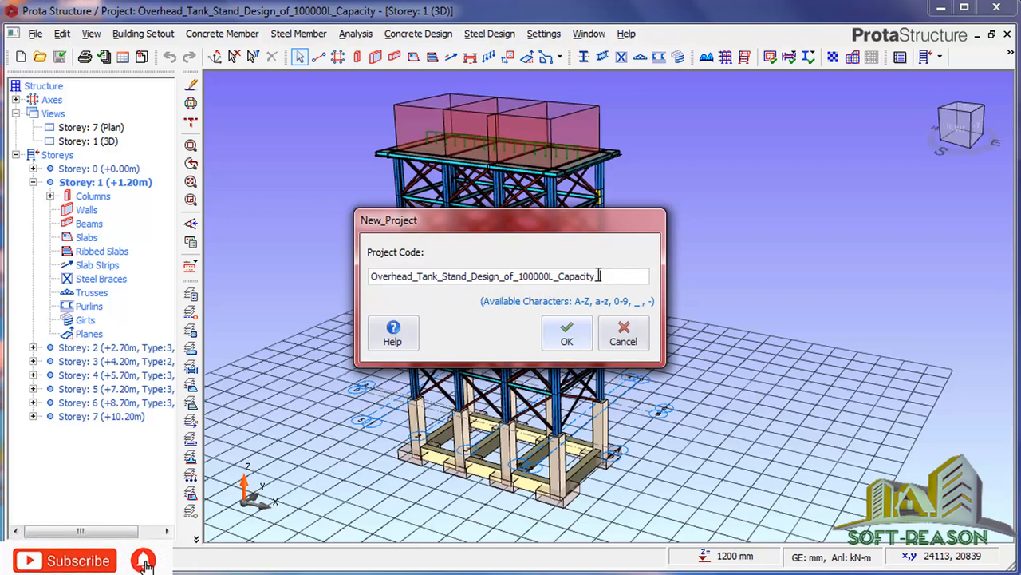
pyautogui.write('_2')
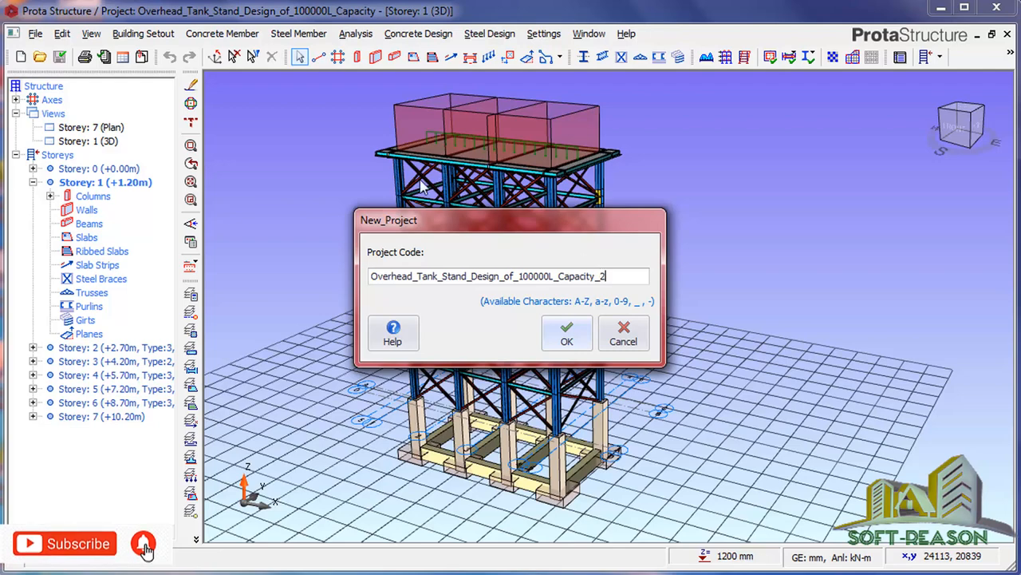
pyautogui.click(566, 333)
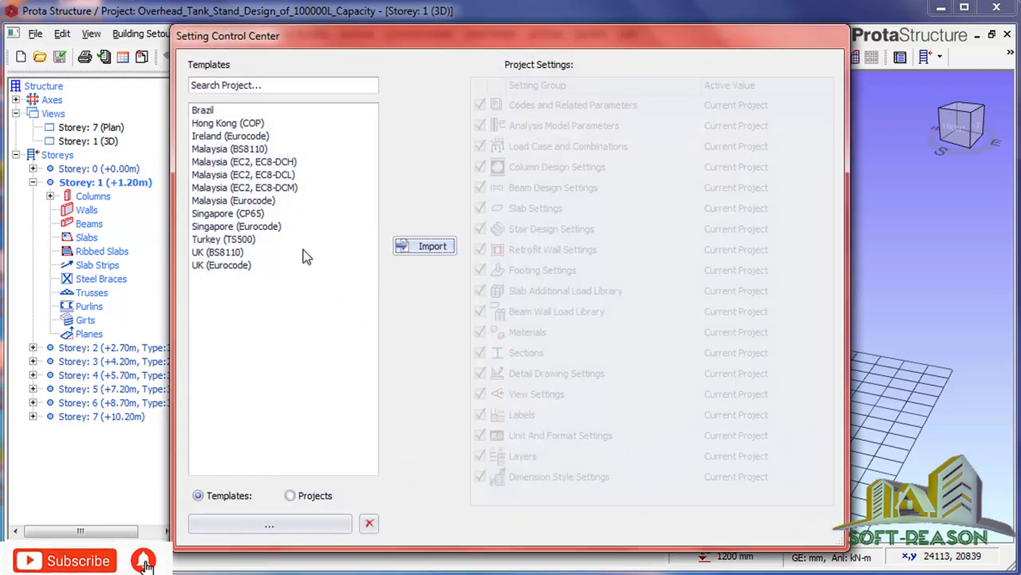
# Accept the settings template to create the project with an empty Storey 1 plan
pyautogui.click(217, 251)
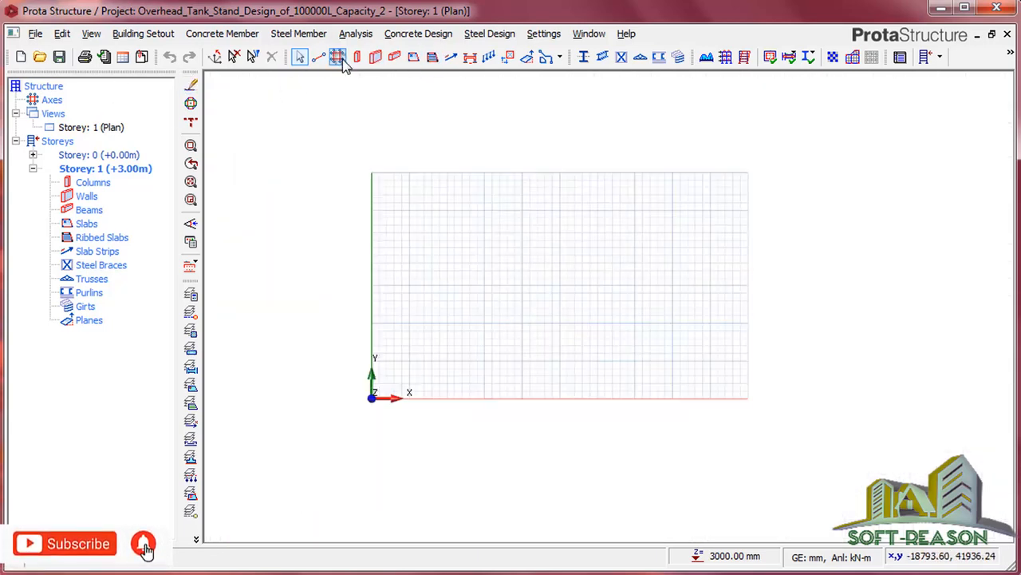
pyautogui.moveTo(343, 56)
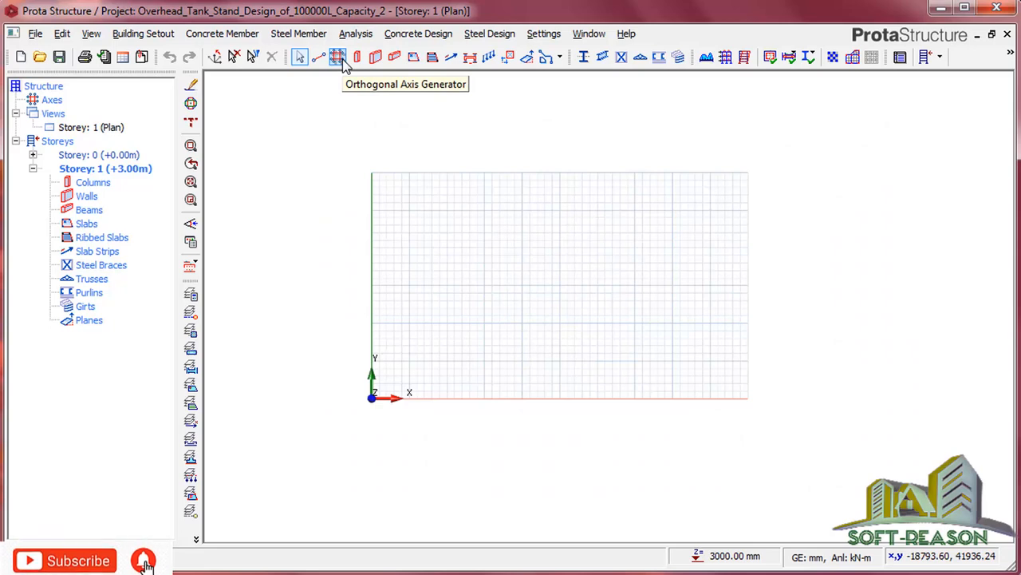
# Enter Dir-1 axis spacings 500*1,3000*1,500*1 in the Orthogonal Axis Generator
pyautogui.click(343, 57)
pyautogui.write('500*')
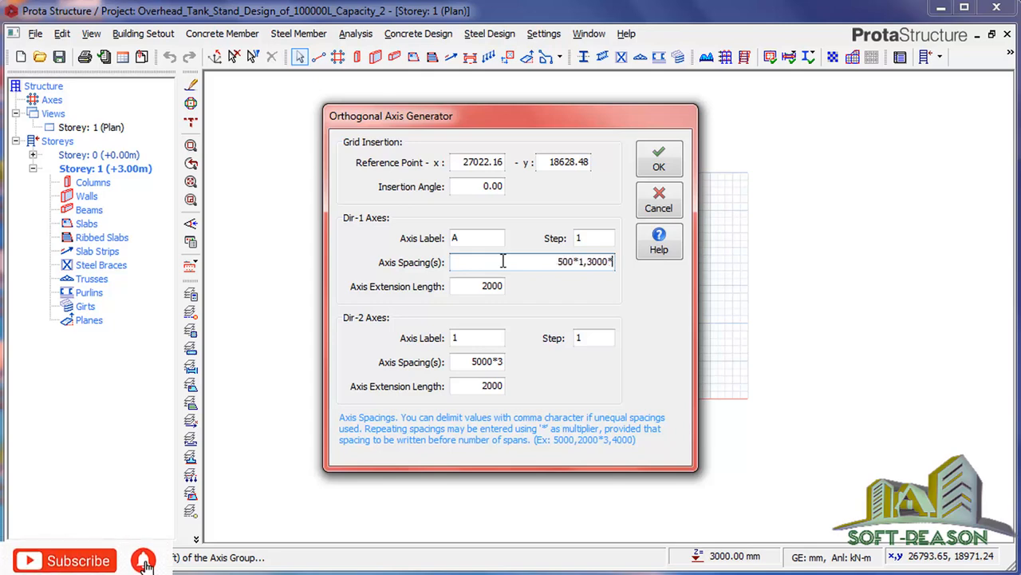
pyautogui.write('1,')
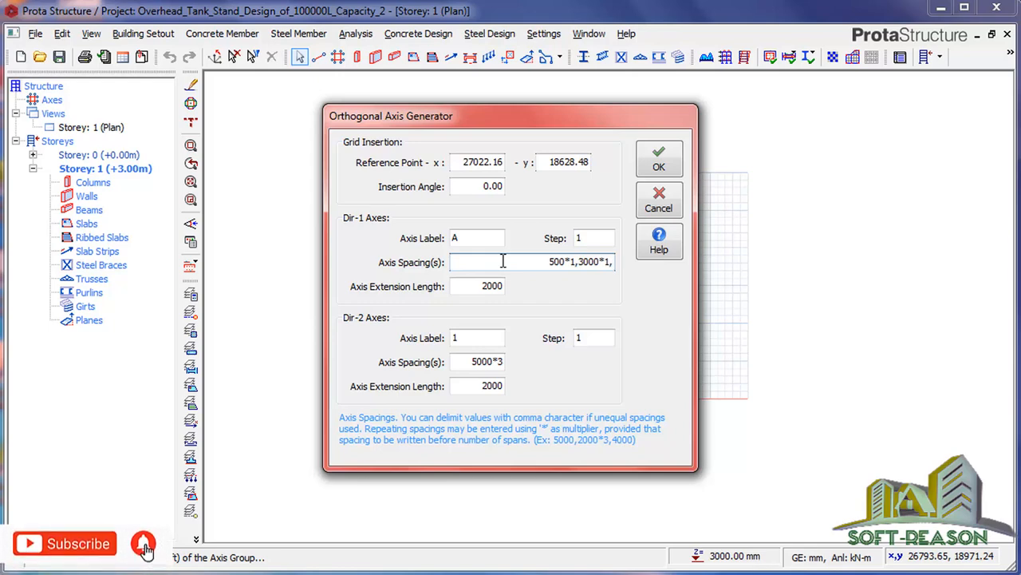
pyautogui.write('500*')
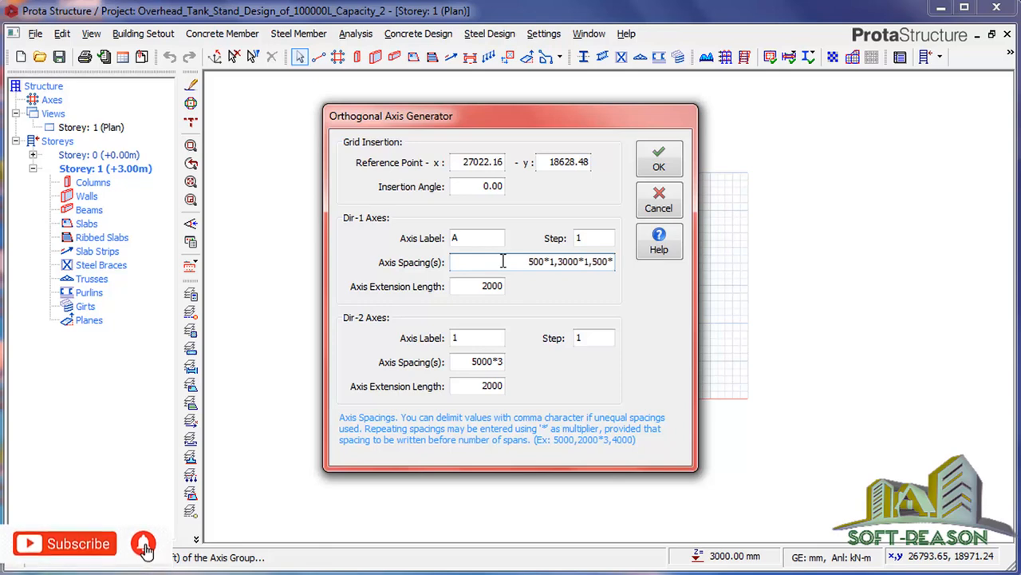
pyautogui.write('1')
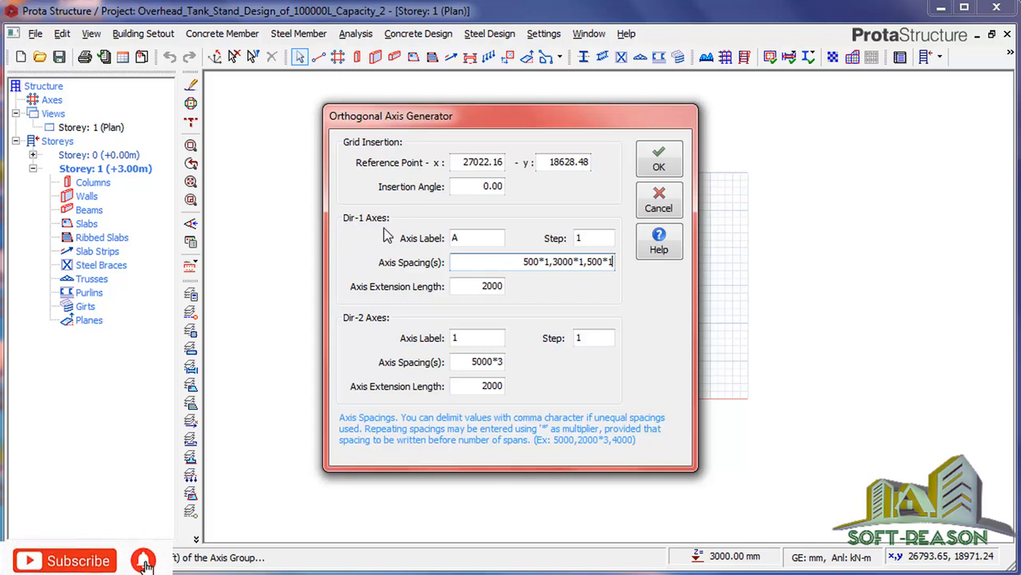
pyautogui.moveTo(392, 329)
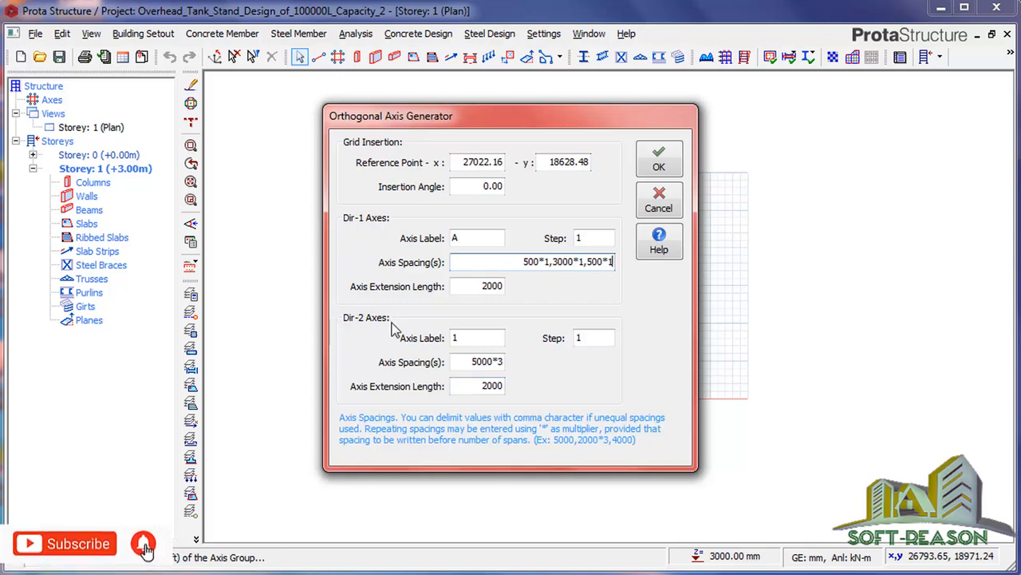
pyautogui.tripleClick(477, 361)
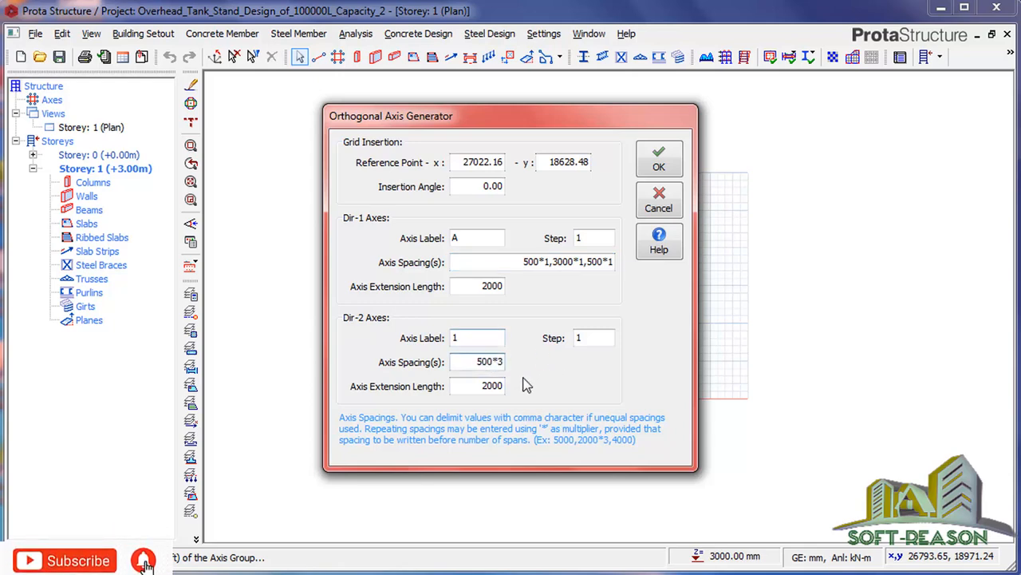
# Set Dir-2 spacings to 500*1,2000*3,500*1 and generate the axes 1–6 and A–D grid
pyautogui.click(503, 361)
pyautogui.write('1,')
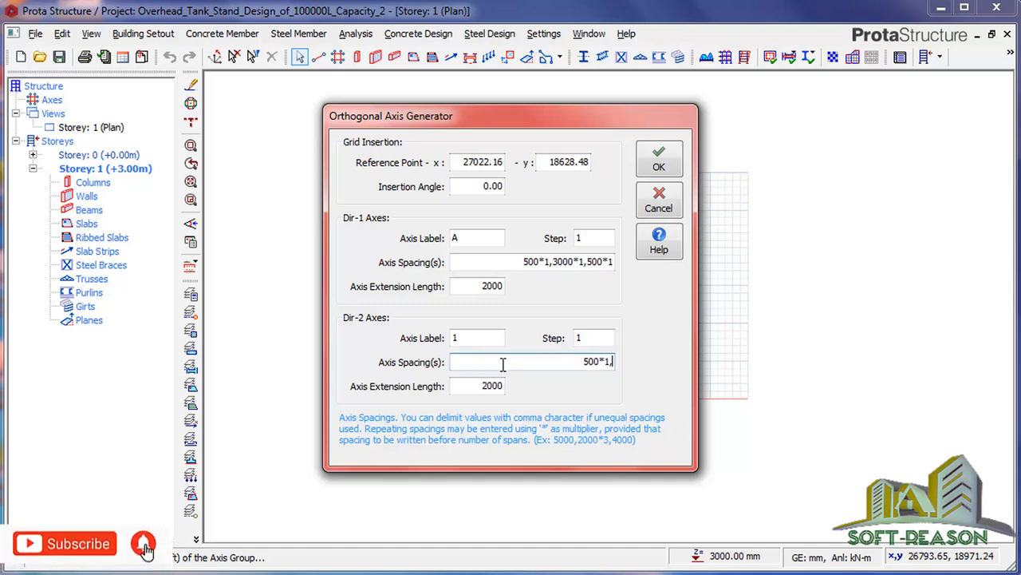
pyautogui.write('2000*1')
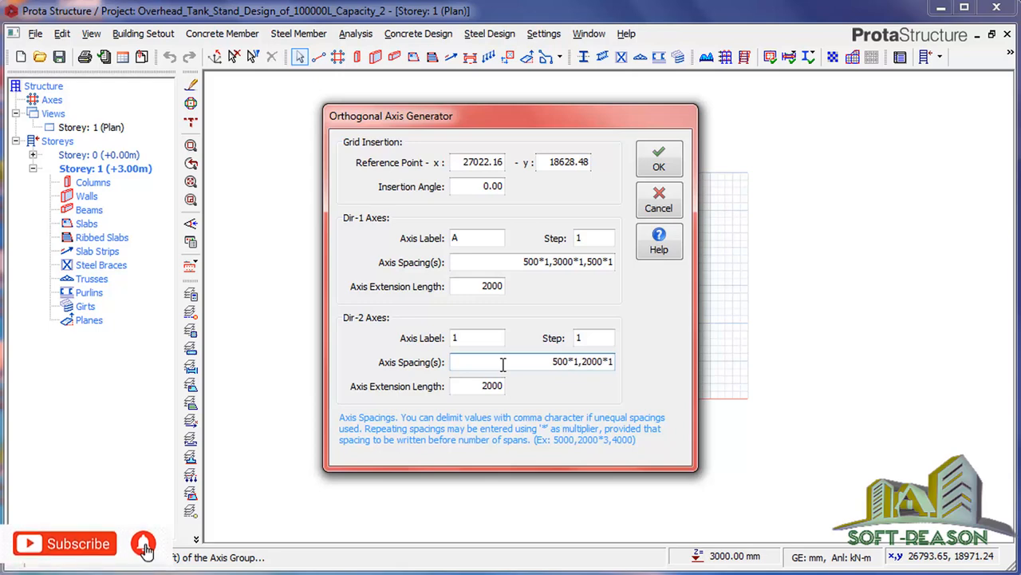
pyautogui.write(',')
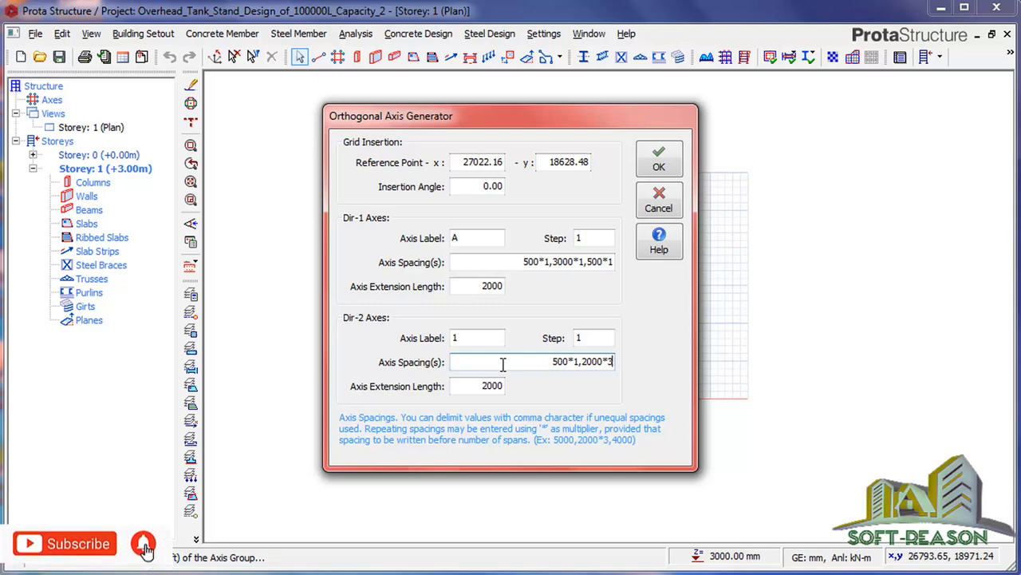
pyautogui.write(',')
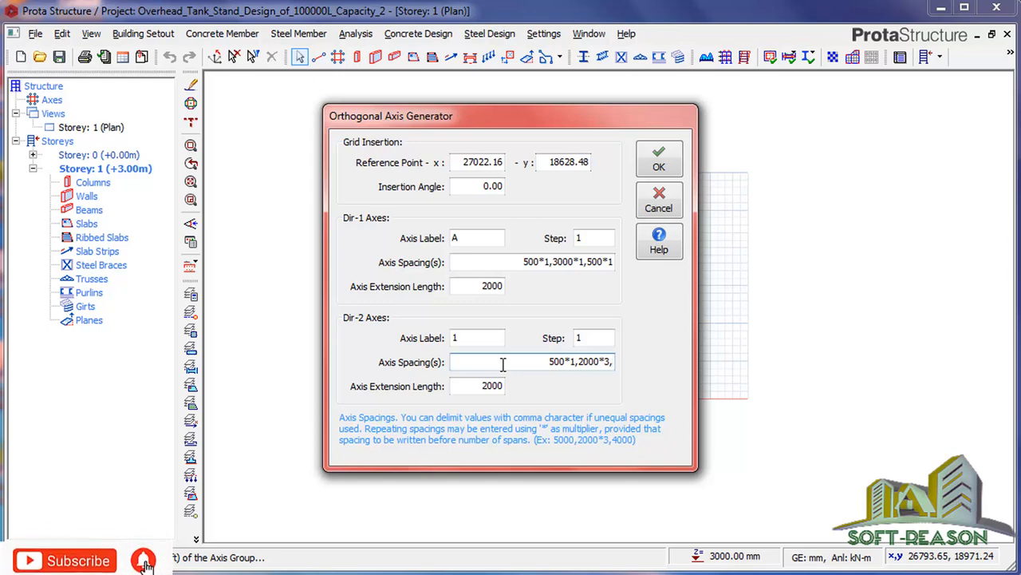
pyautogui.write('500')
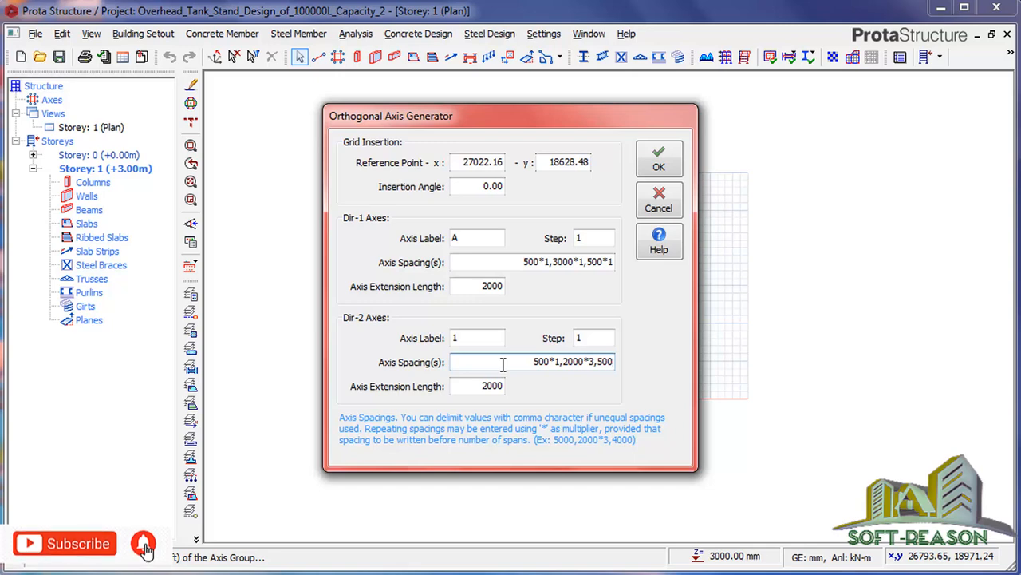
pyautogui.write('*')
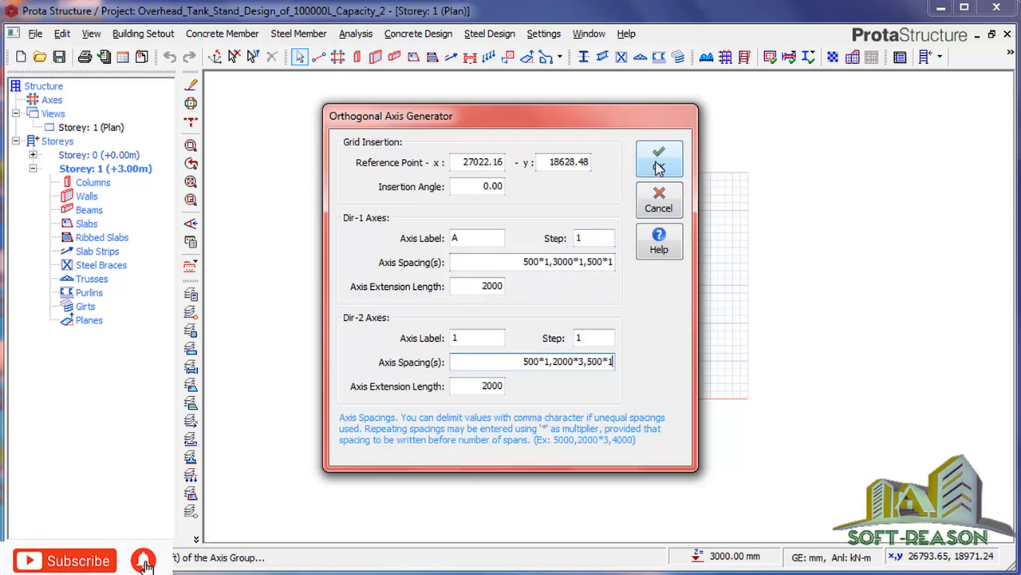
pyautogui.click(659, 157)
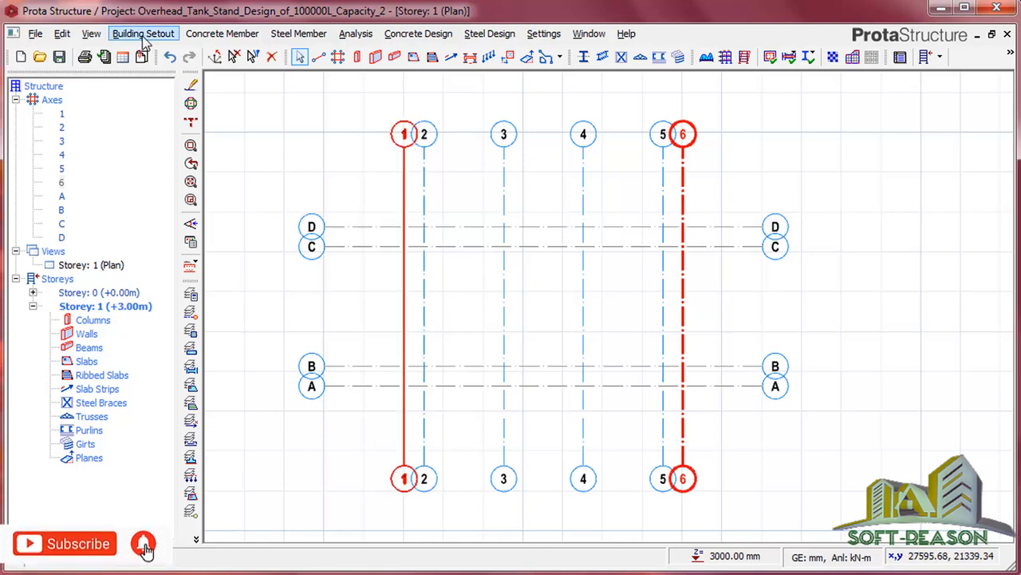
pyautogui.click(144, 34)
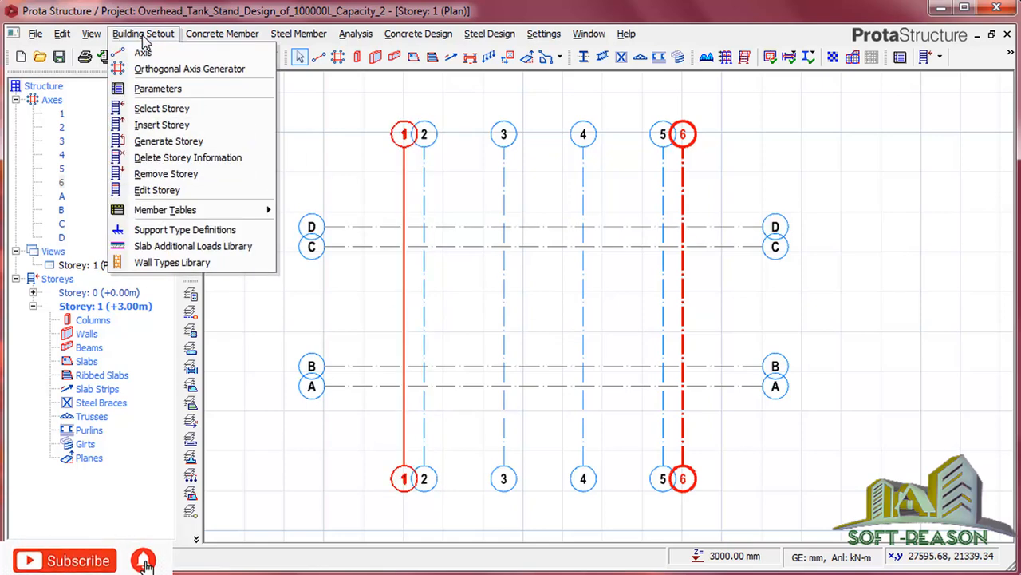
pyautogui.moveTo(157, 190)
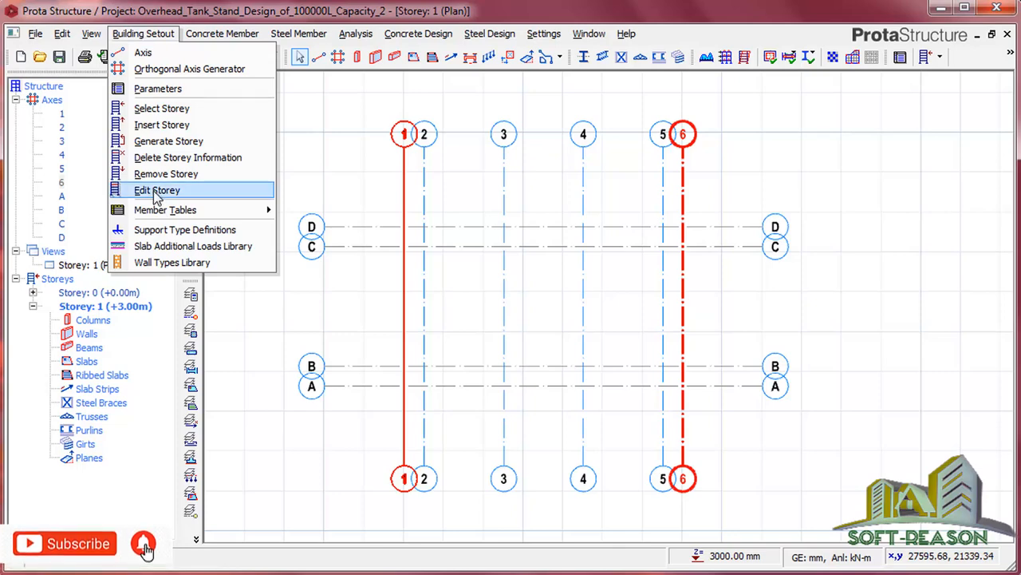
pyautogui.click(158, 190)
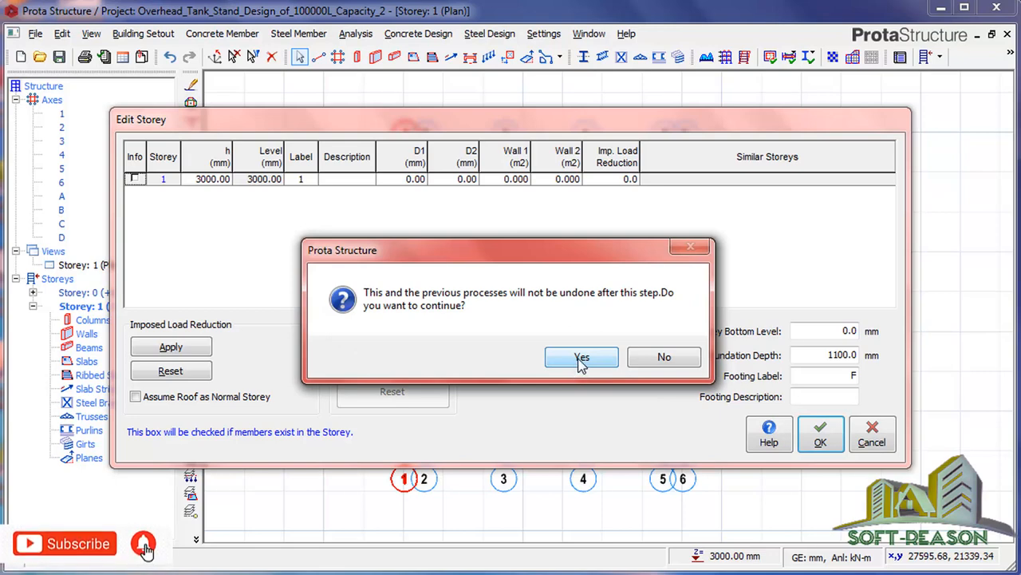
pyautogui.click(581, 357)
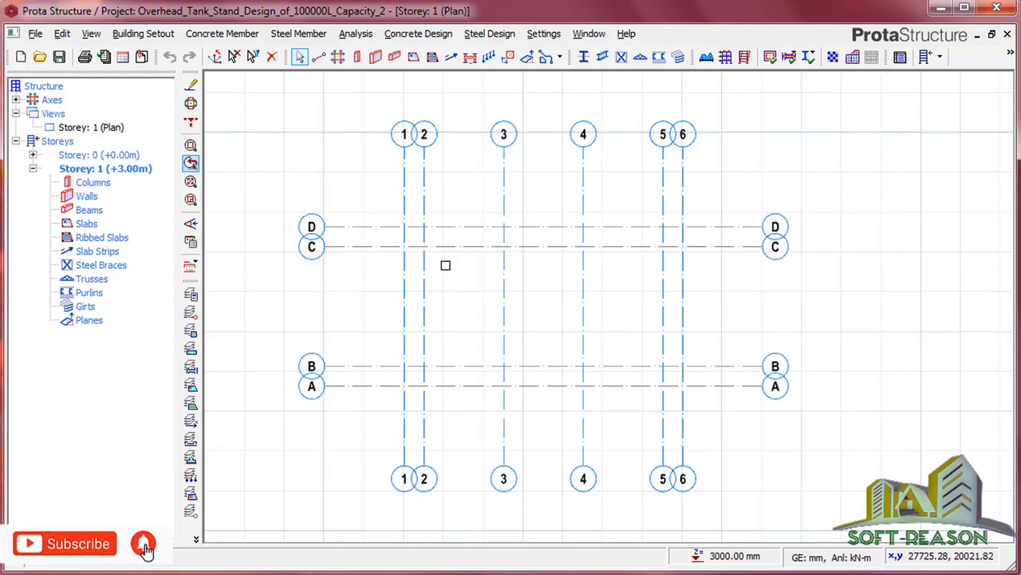
# Insert storeys for a total of seven, each 3 m high, up to +21.00 m
pyautogui.click(148, 33)
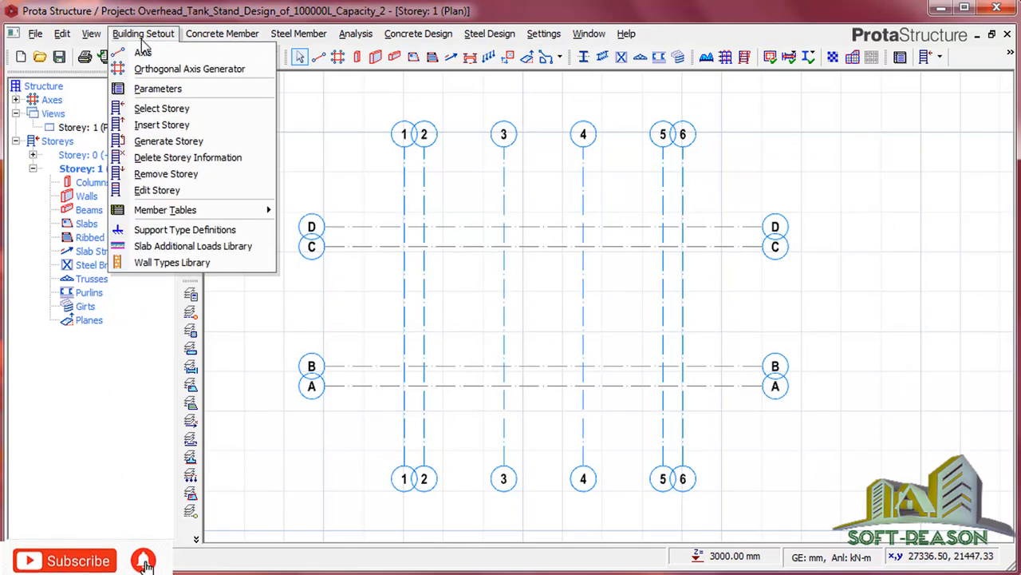
pyautogui.click(162, 124)
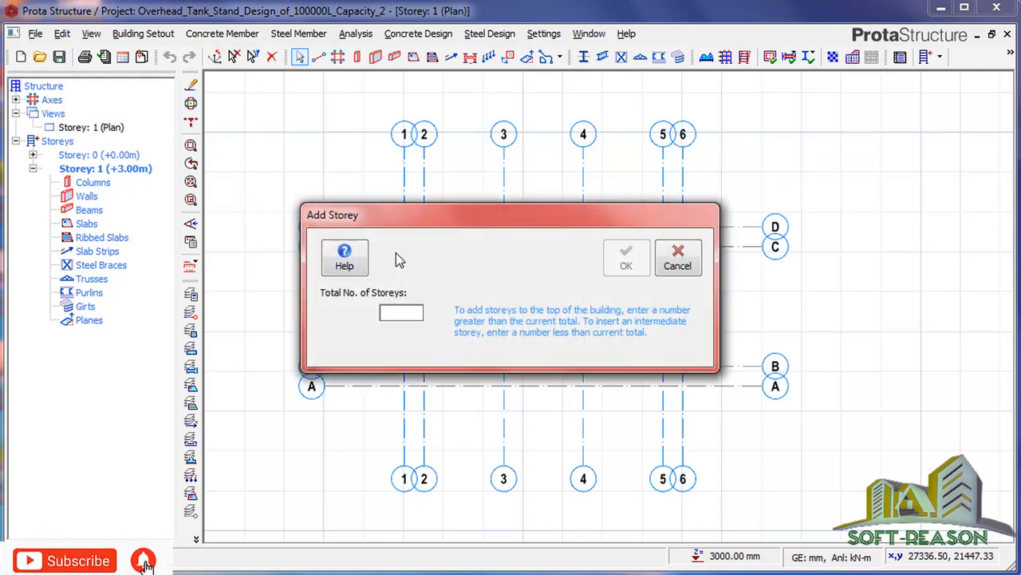
pyautogui.write('7')
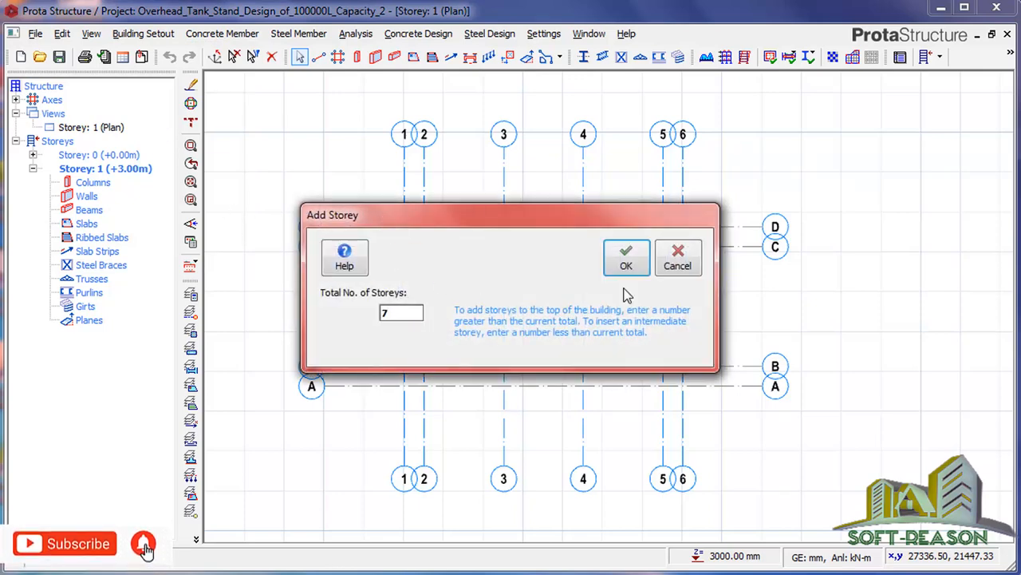
pyautogui.click(625, 257)
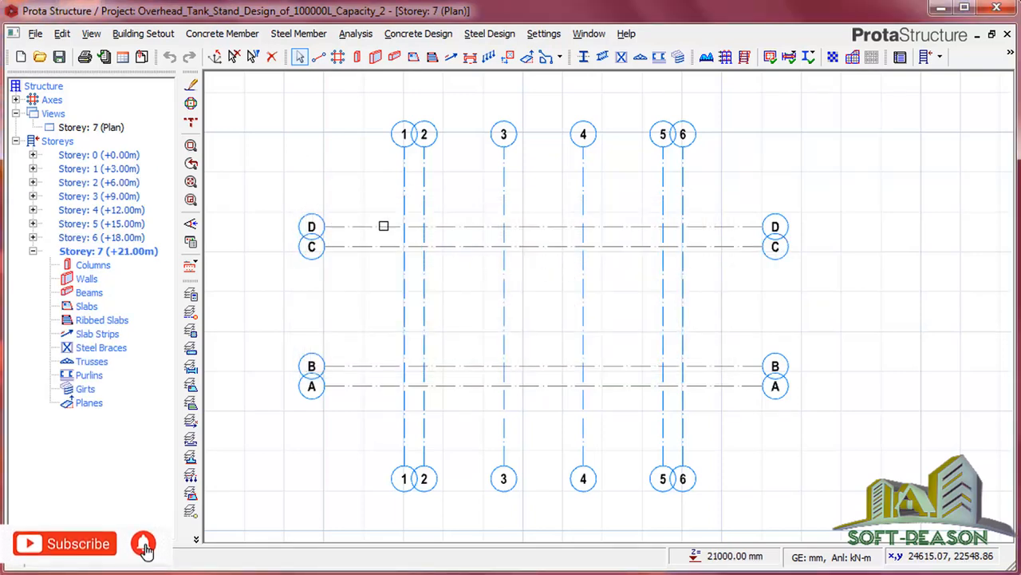
# Set storey 1 to 1200 mm, storeys 2–7 to 1500 mm, foundation depth 1200 mm
pyautogui.click(150, 34)
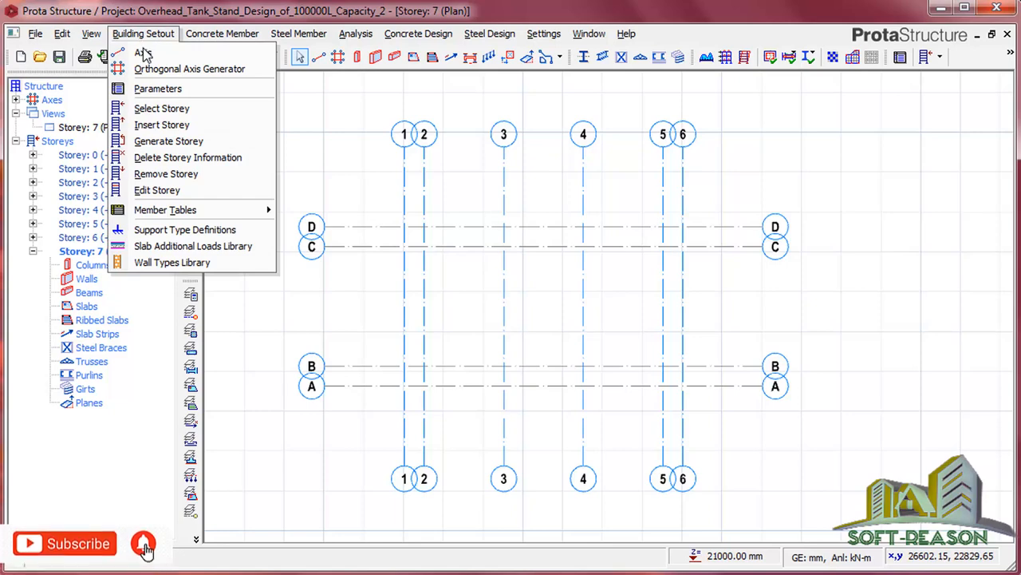
pyautogui.click(157, 190)
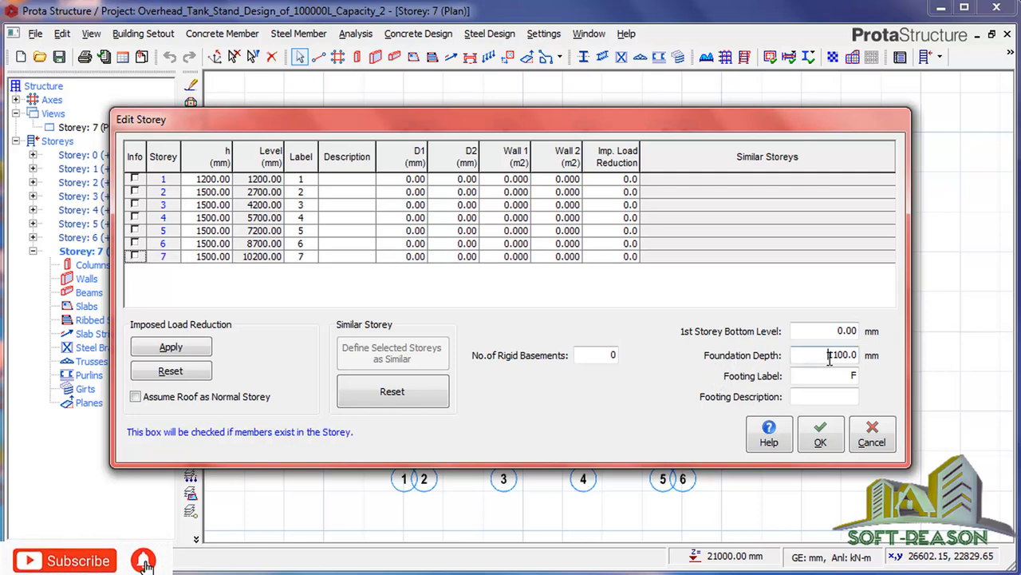
pyautogui.write('12')
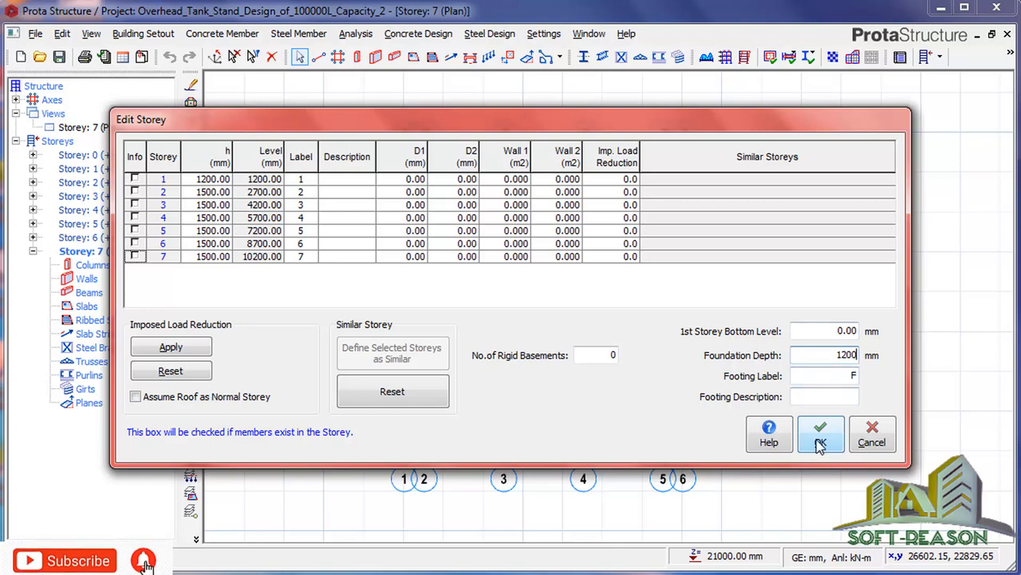
pyautogui.click(820, 433)
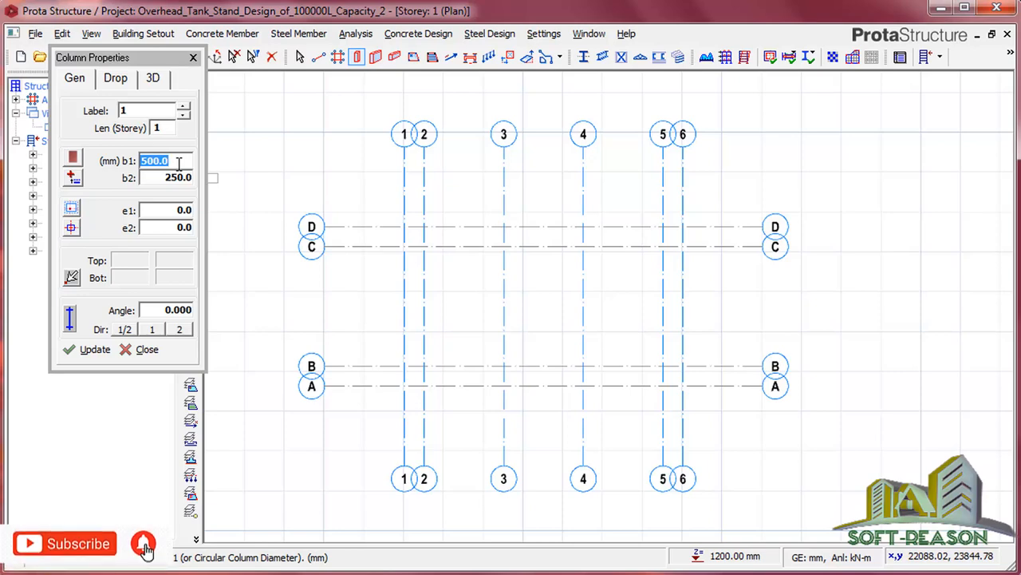
# Place 300×300 mm columns 1C1–1C8 at the B and C axis intersections
pyautogui.write('300')
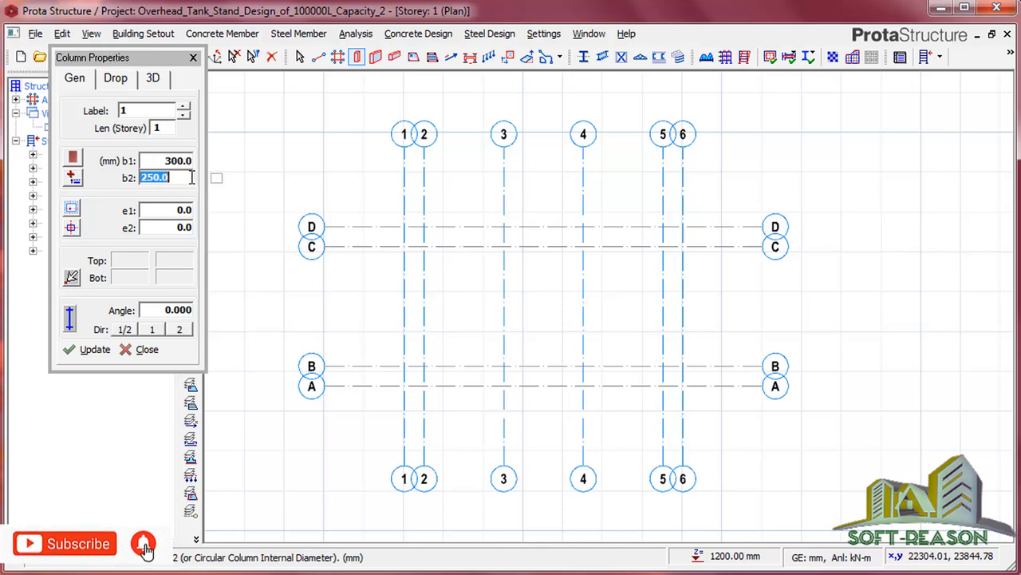
pyautogui.write('3')
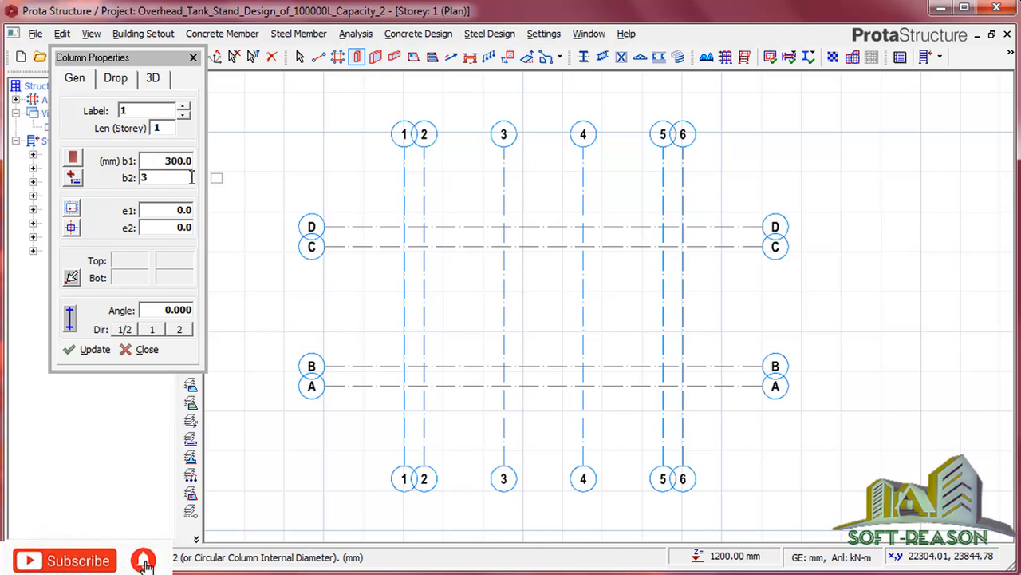
pyautogui.write('00.0')
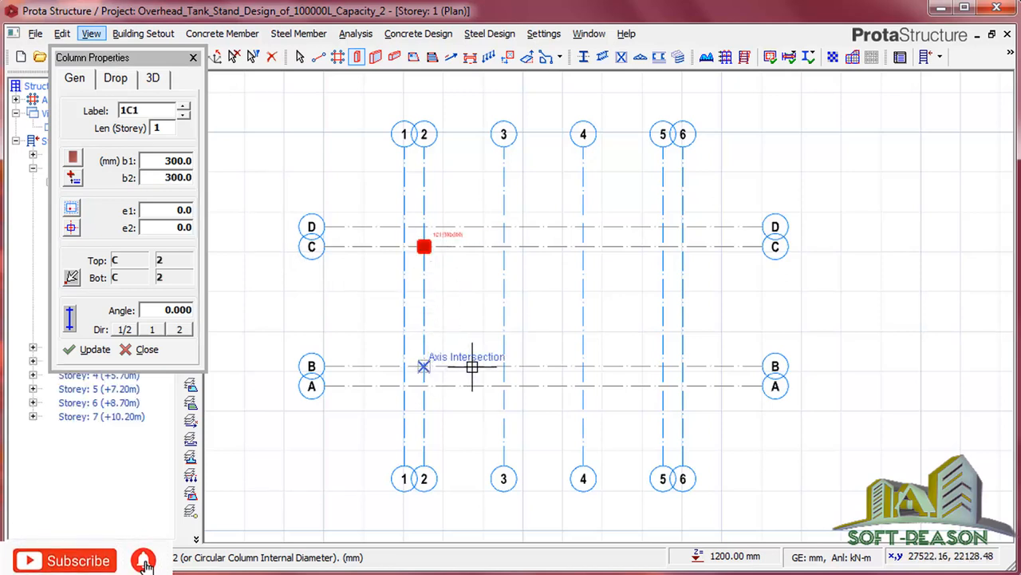
pyautogui.click(504, 365)
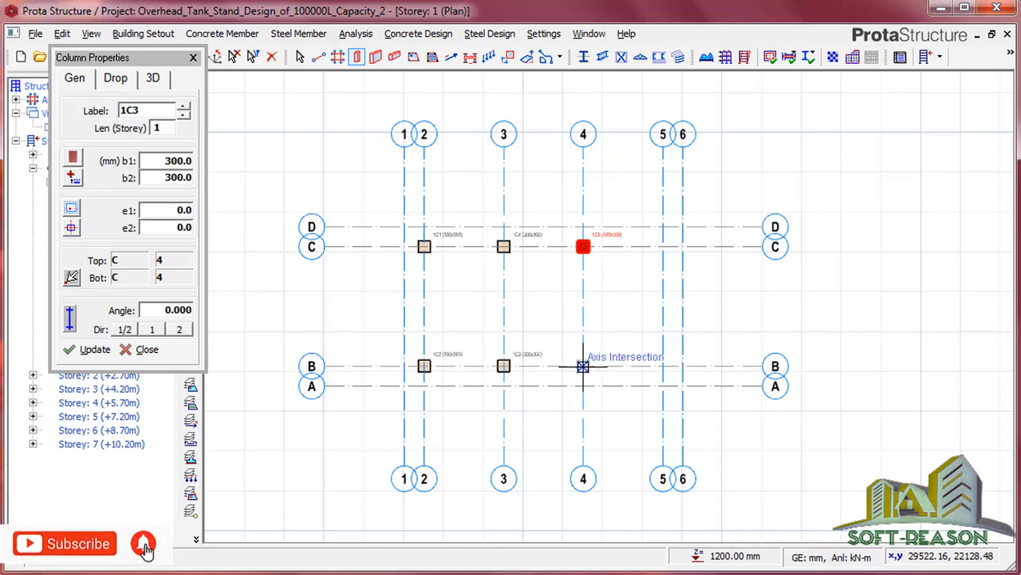
pyautogui.click(581, 365)
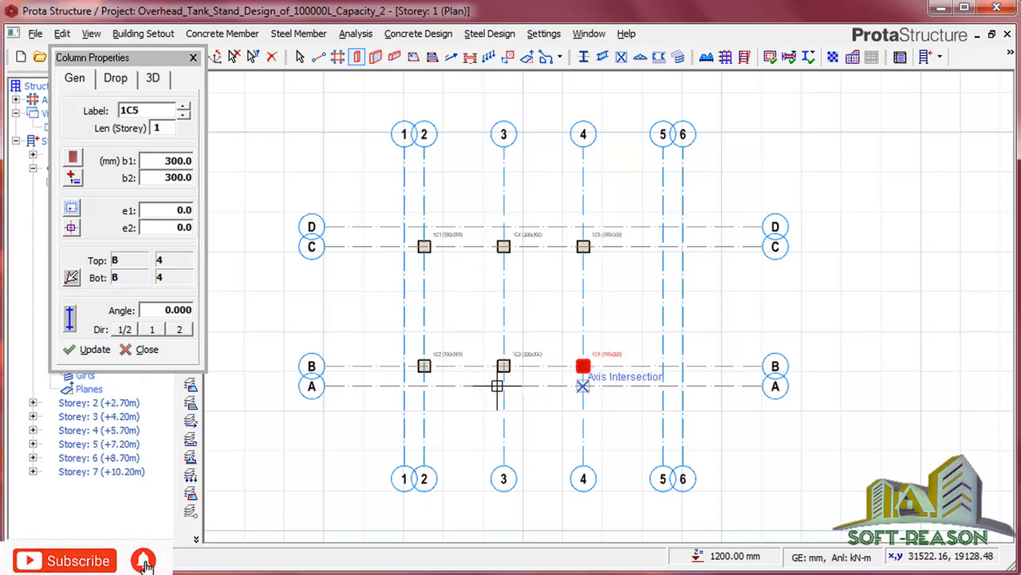
pyautogui.moveTo(664, 368)
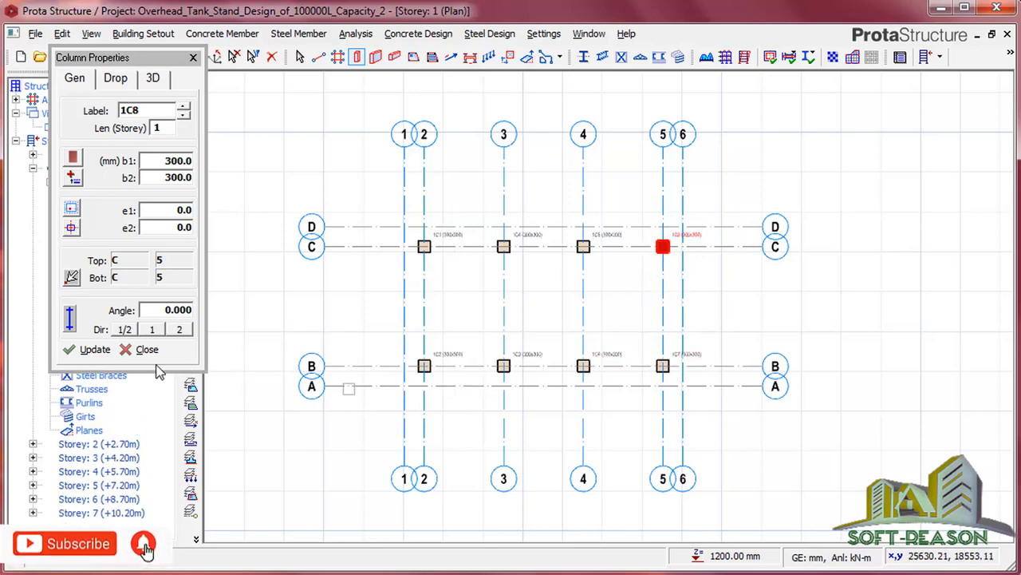
pyautogui.click(137, 349)
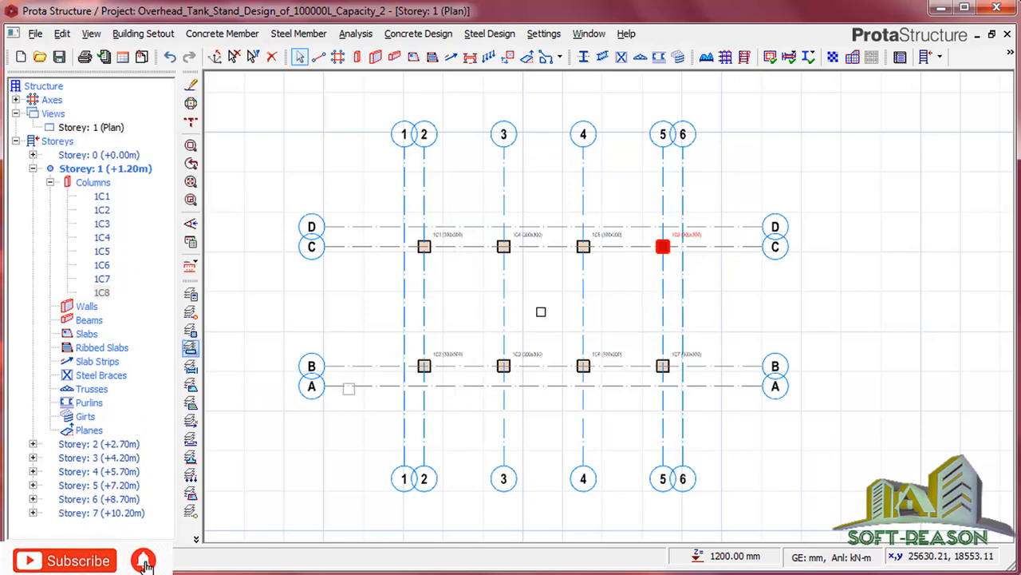
# Go to the Storey 2 plan and bring up the steel column section catalogue
pyautogui.click(423, 134)
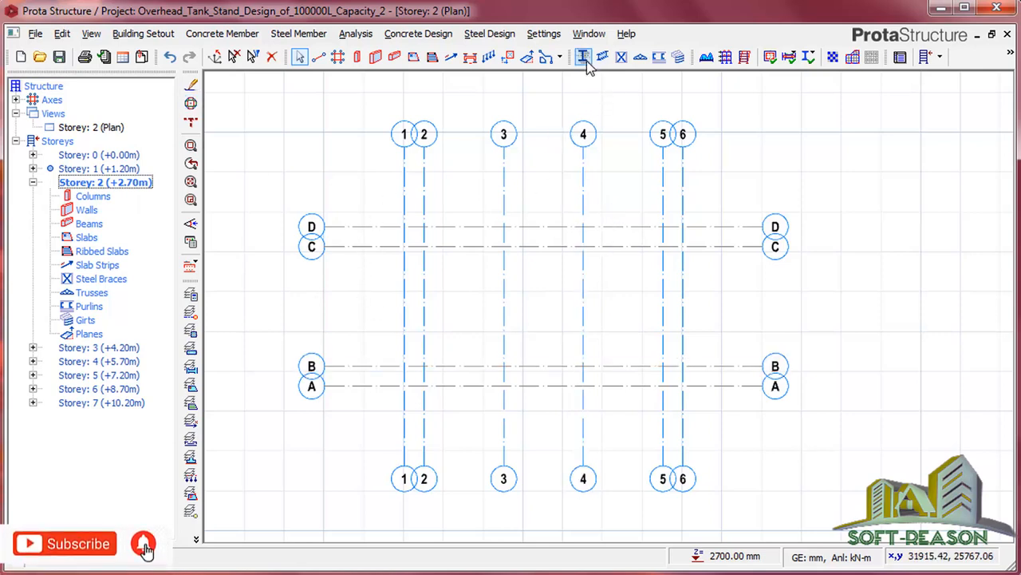
pyautogui.moveTo(582, 56)
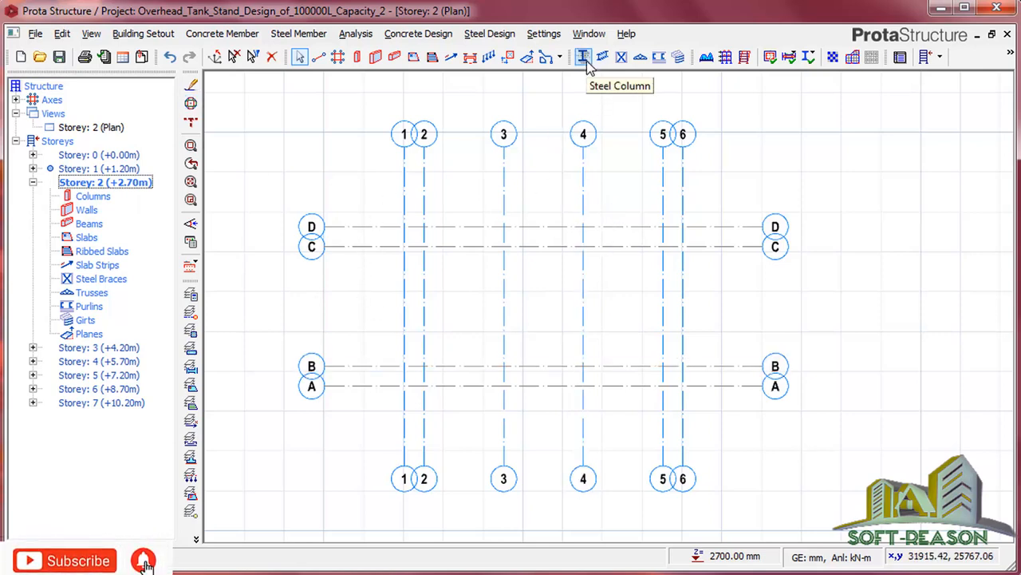
pyautogui.click(584, 57)
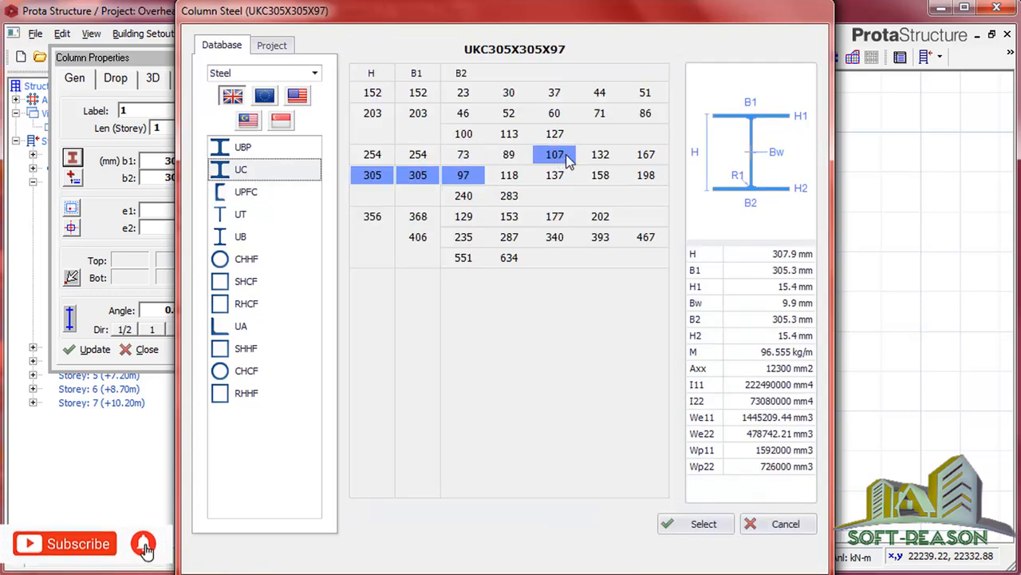
# Select the UK UC section UKC203X203X46, giving a 203.6 × 203.2 mm column
pyautogui.click(372, 154)
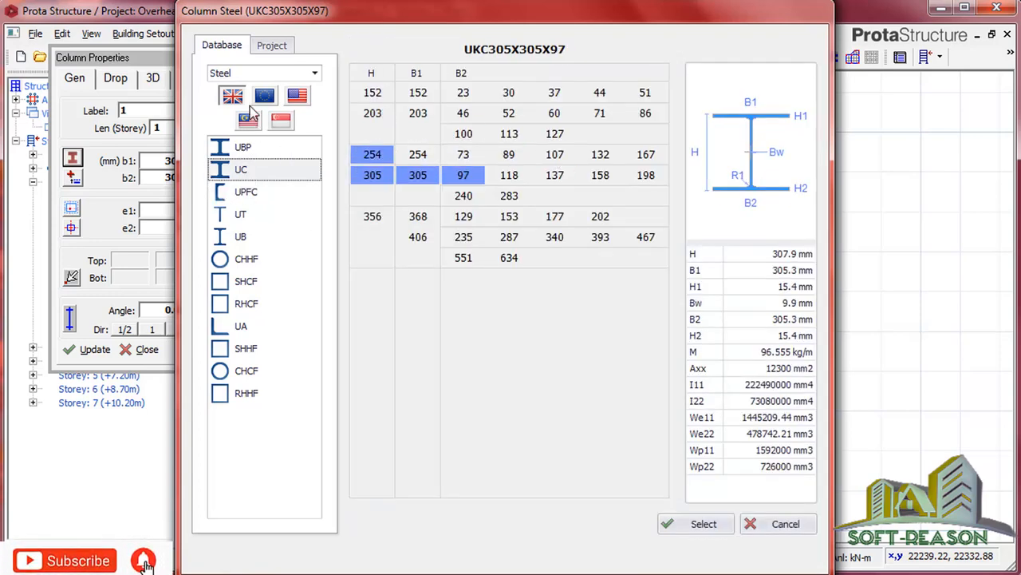
pyautogui.moveTo(232, 96)
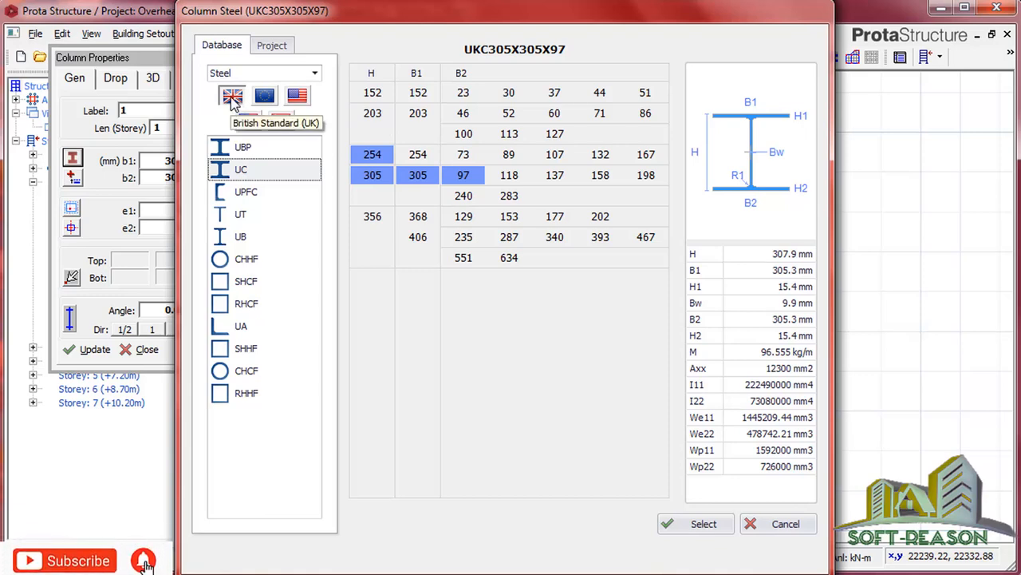
pyautogui.click(372, 112)
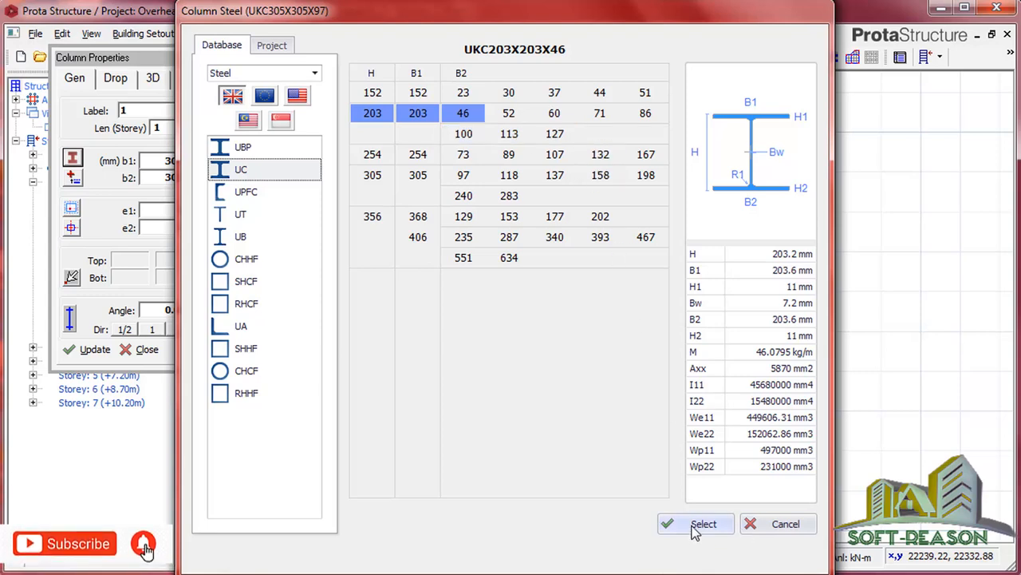
pyautogui.click(696, 523)
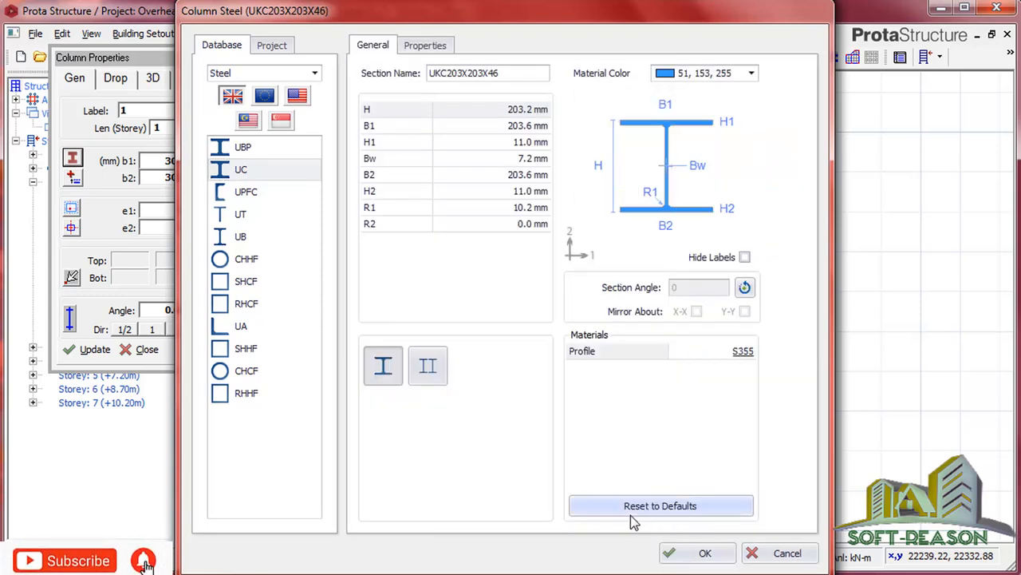
pyautogui.moveTo(334, 386)
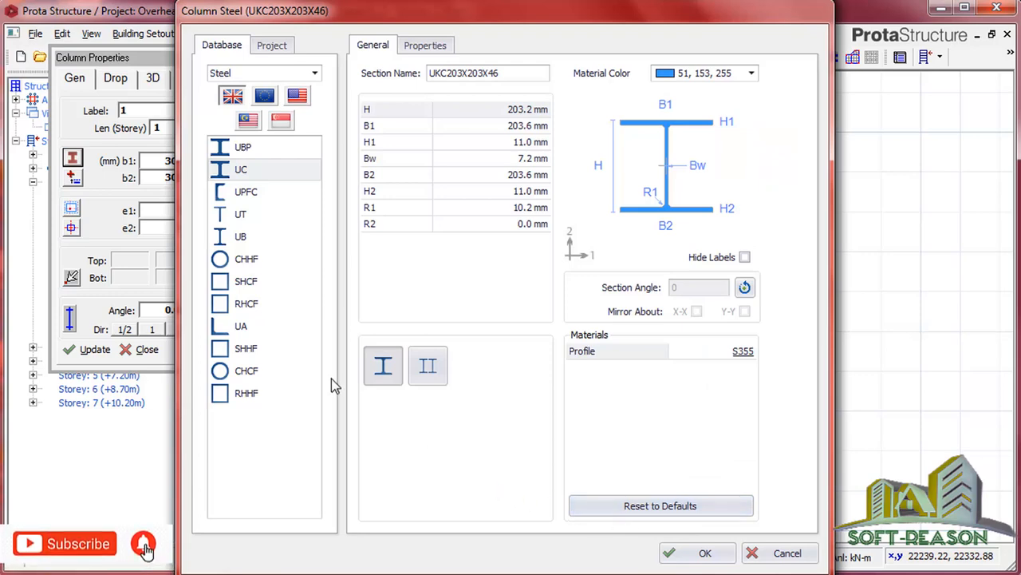
pyautogui.moveTo(703, 498)
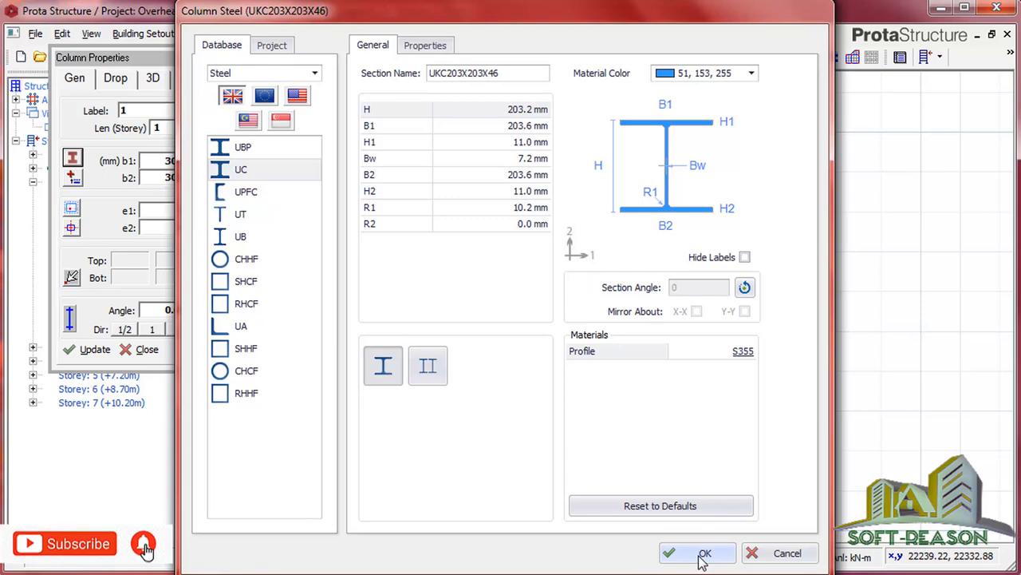
pyautogui.click(698, 552)
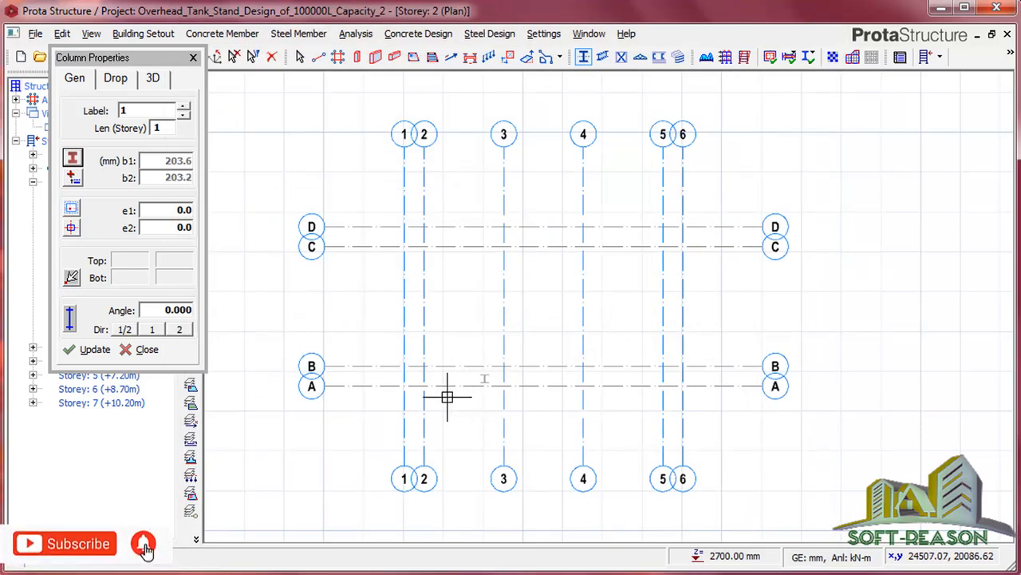
pyautogui.moveTo(424, 247)
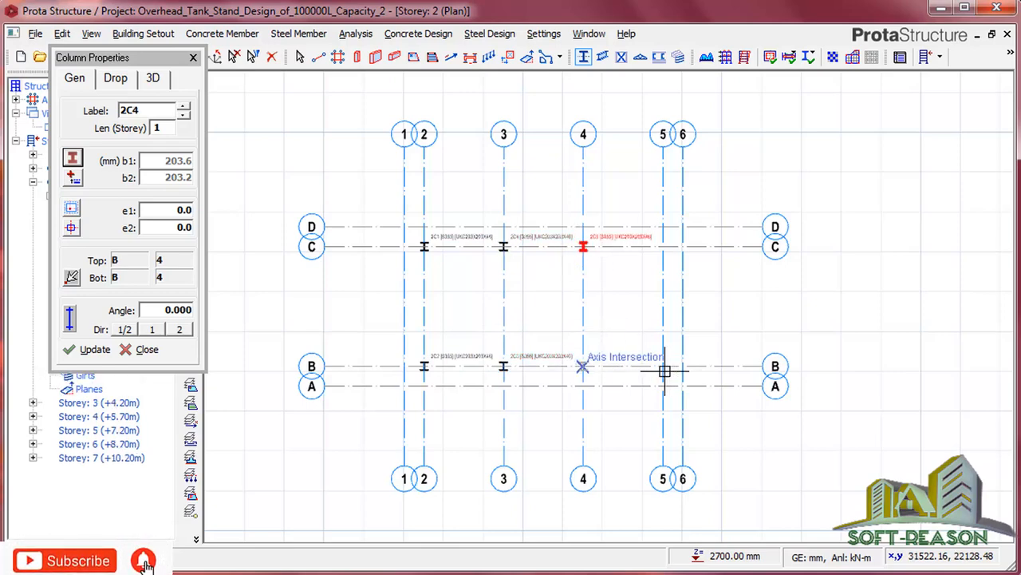
# Place a UKC203X203X46 steel column at the axis B and axis 5 intersection on storey 2
pyautogui.click(662, 249)
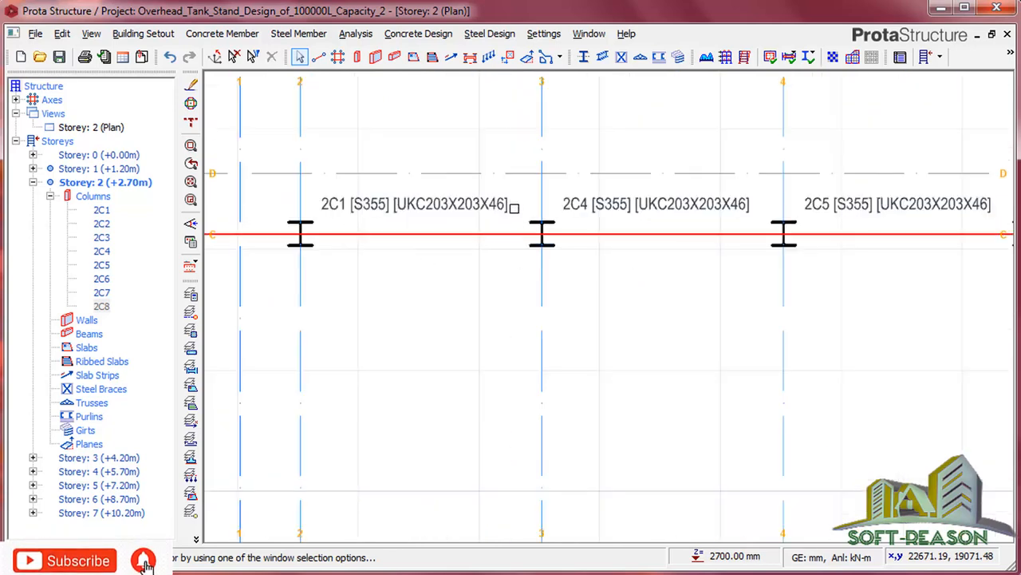
# Zoom out to the full storey 2 plan and save the project
pyautogui.scroll(-3)
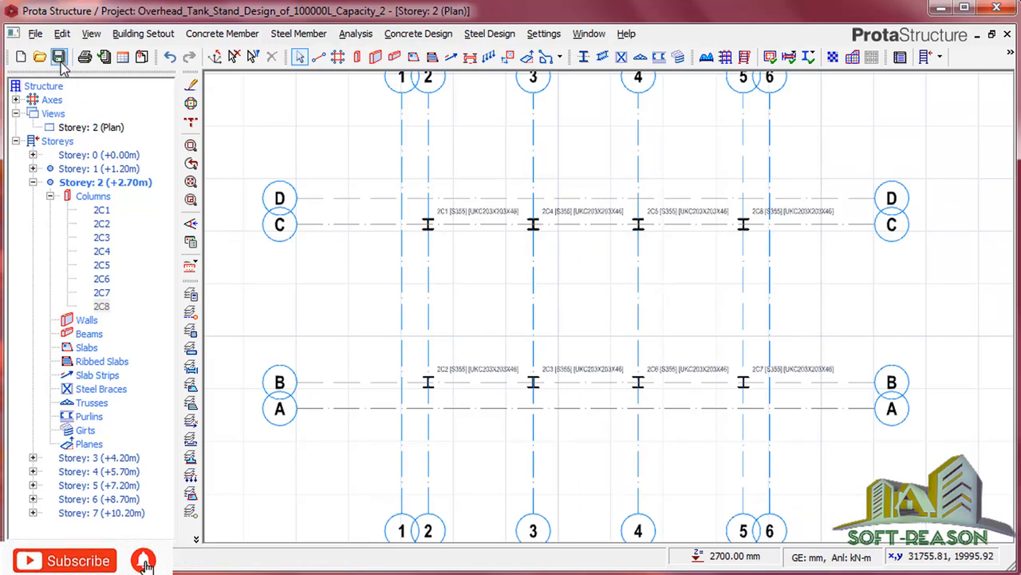
pyautogui.click(77, 55)
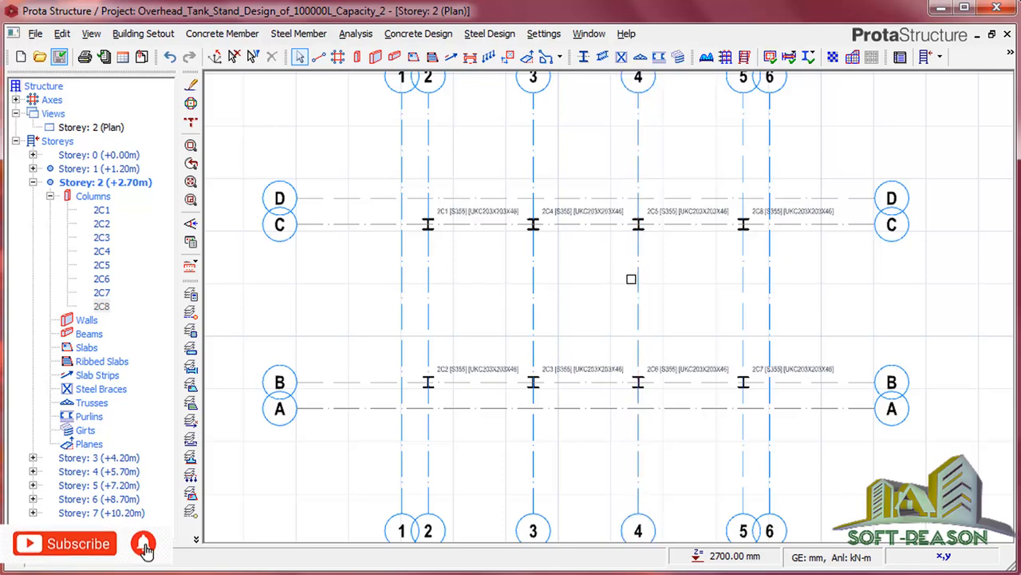
pyautogui.click(150, 32)
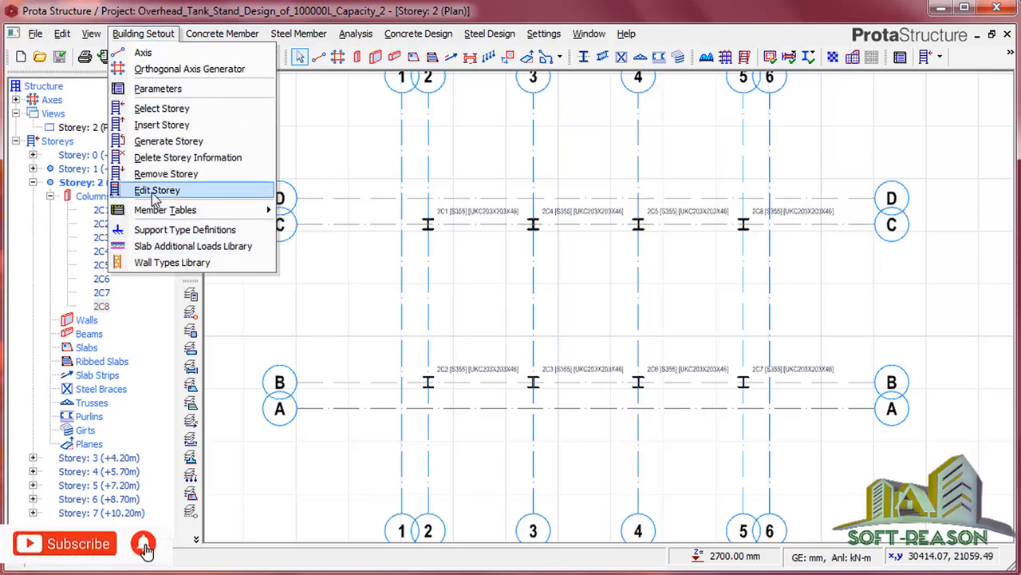
# In the Edit Storey table, define storeys 2–7 as similar and confirm the irreversible change
pyautogui.click(157, 190)
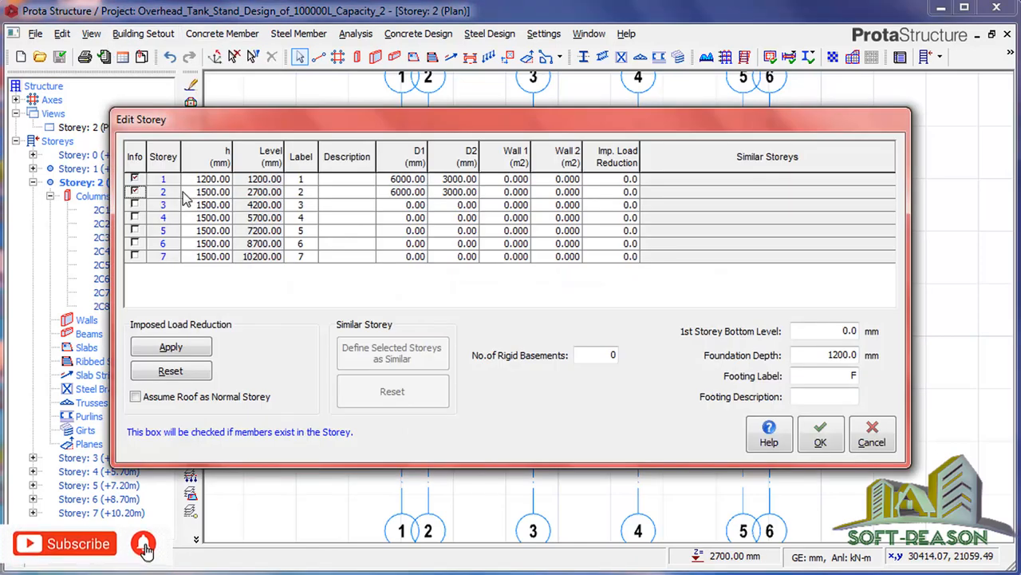
pyautogui.click(211, 191)
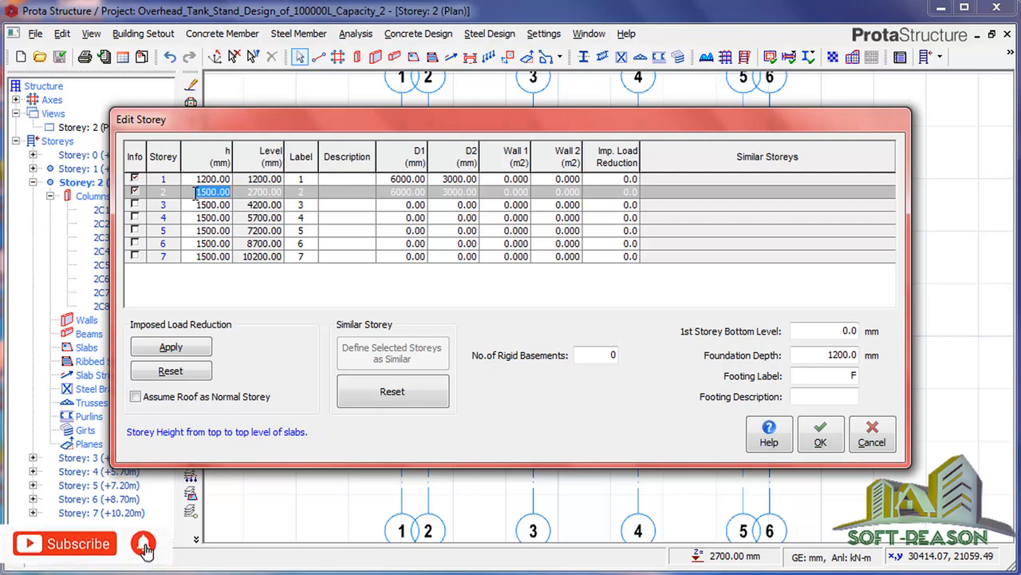
pyautogui.moveTo(214, 264)
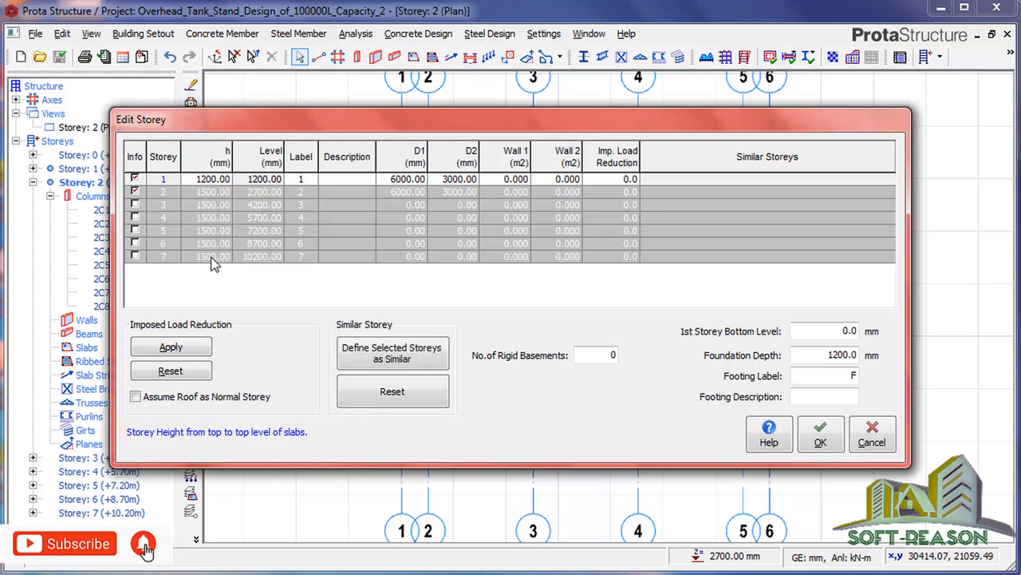
pyautogui.moveTo(271, 284)
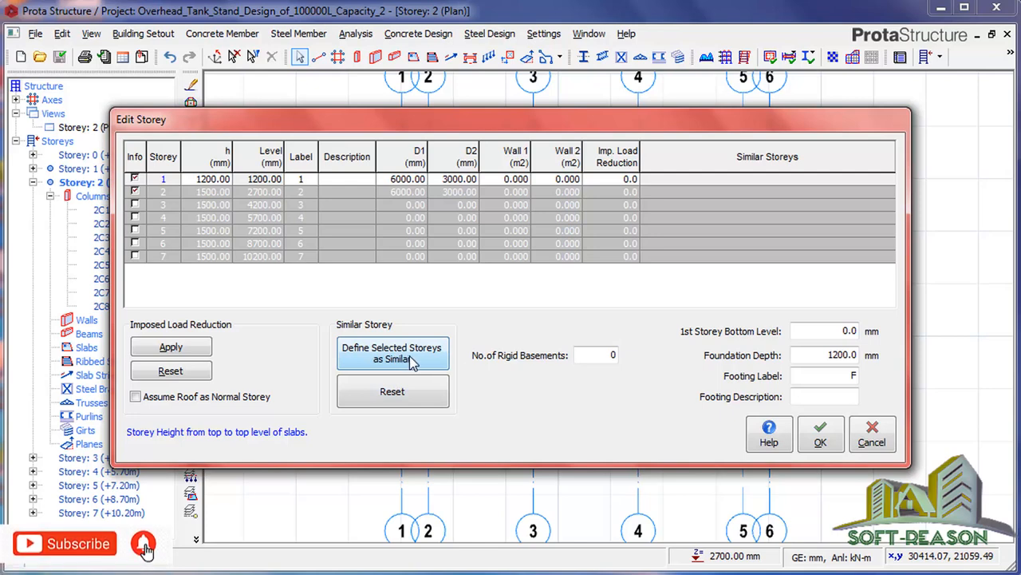
pyautogui.click(393, 353)
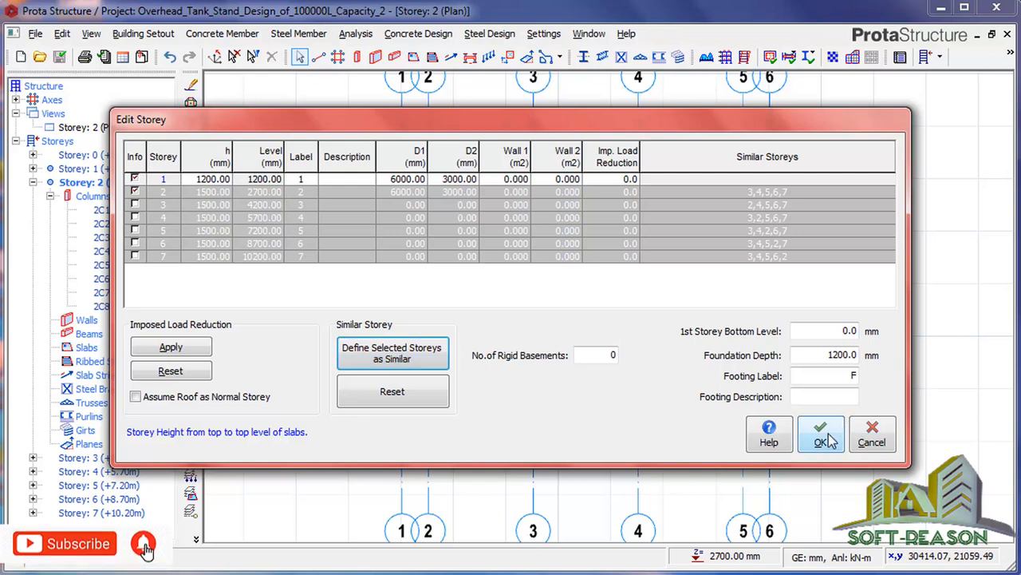
pyautogui.click(821, 434)
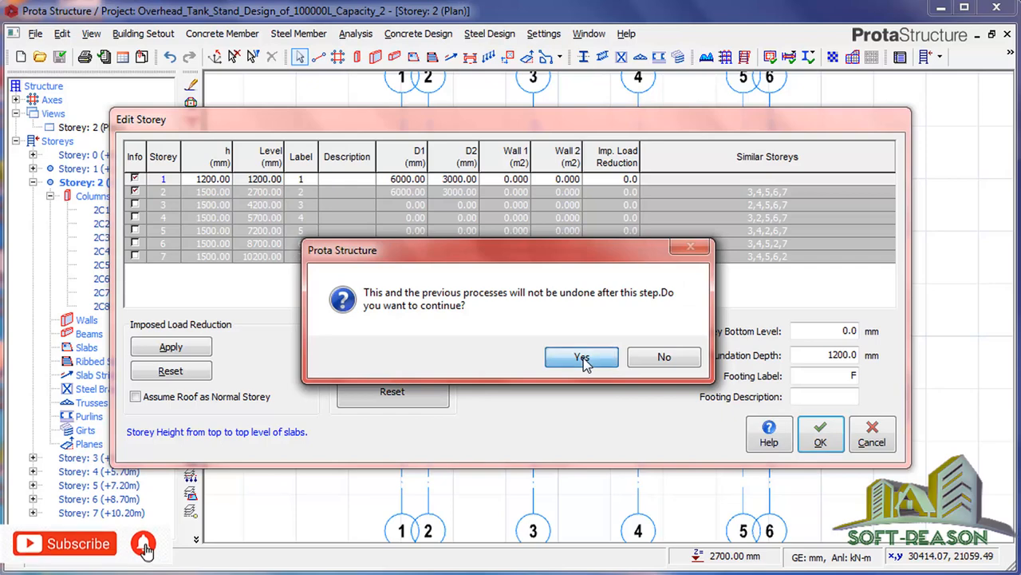
pyautogui.click(581, 356)
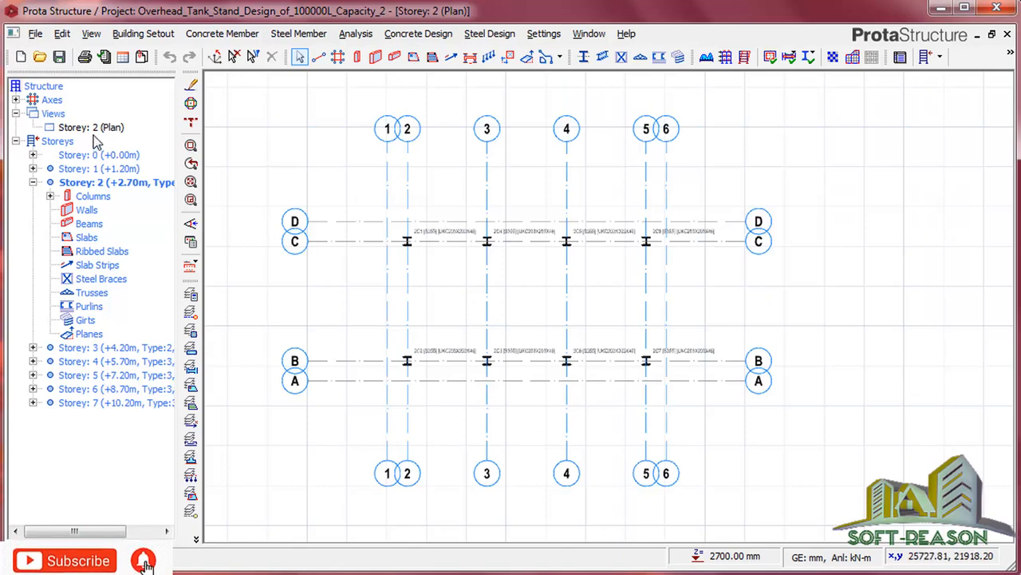
# Switch the storey 2 view to 3D and orbit around the steel and concrete columns
pyautogui.click(80, 127)
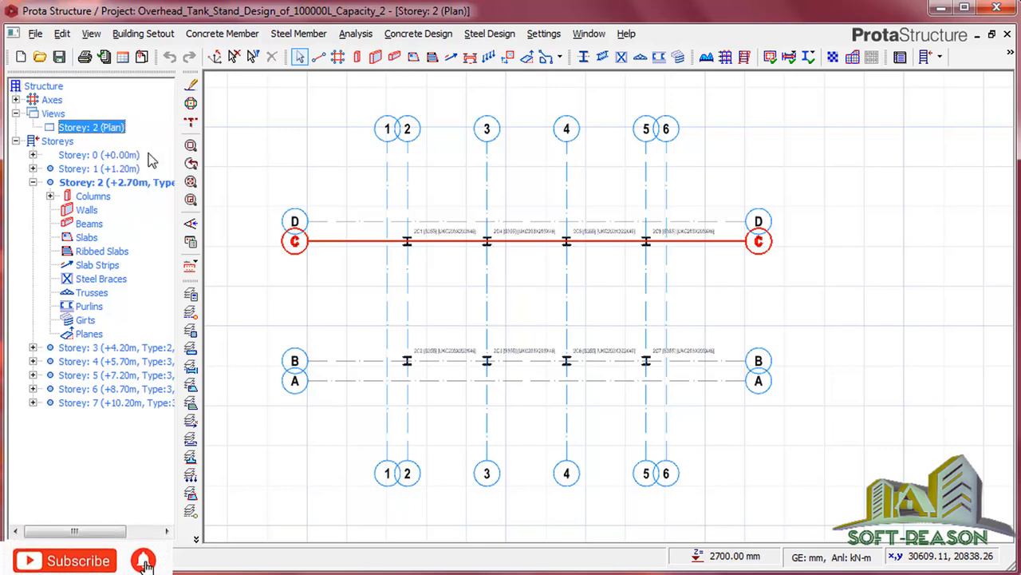
pyautogui.click(191, 180)
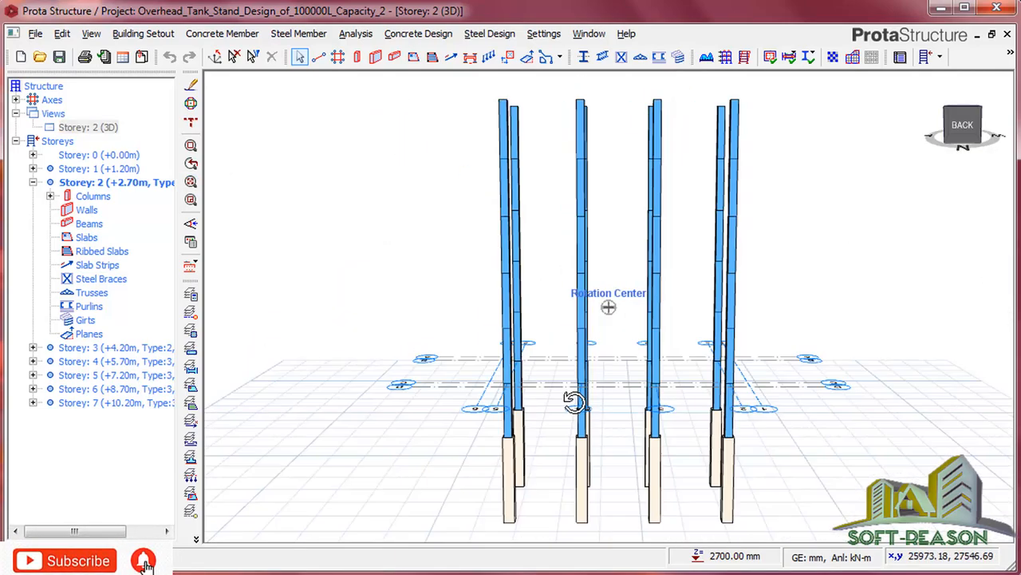
pyautogui.moveTo(574, 403); pyautogui.dragTo(786, 411)
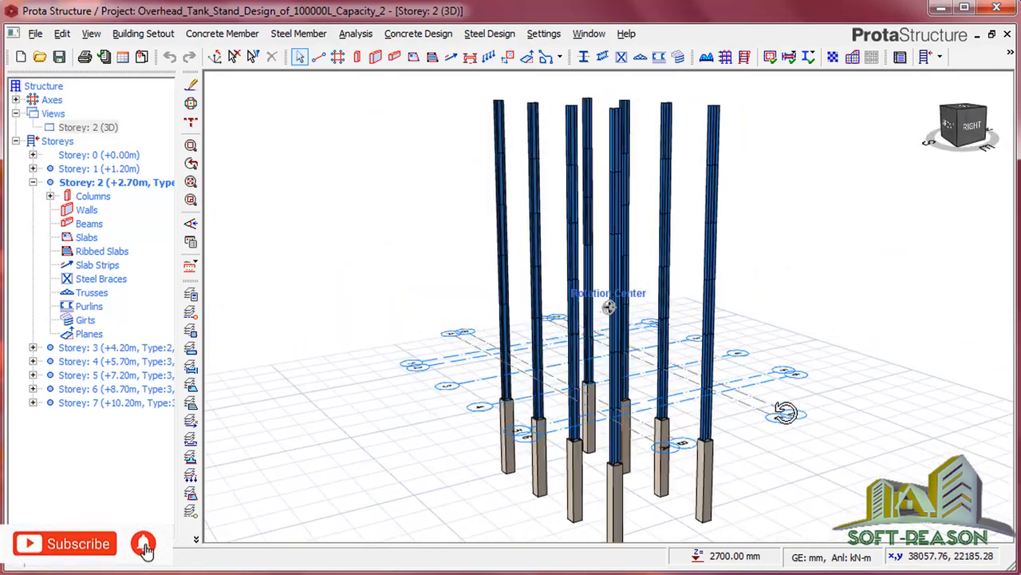
pyautogui.moveTo(786, 411); pyautogui.dragTo(503, 399)
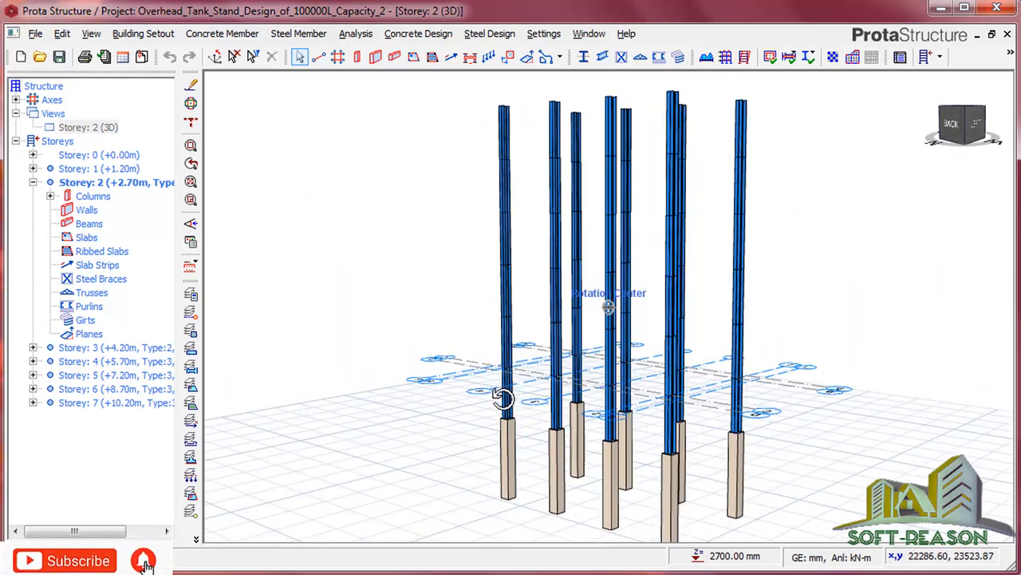